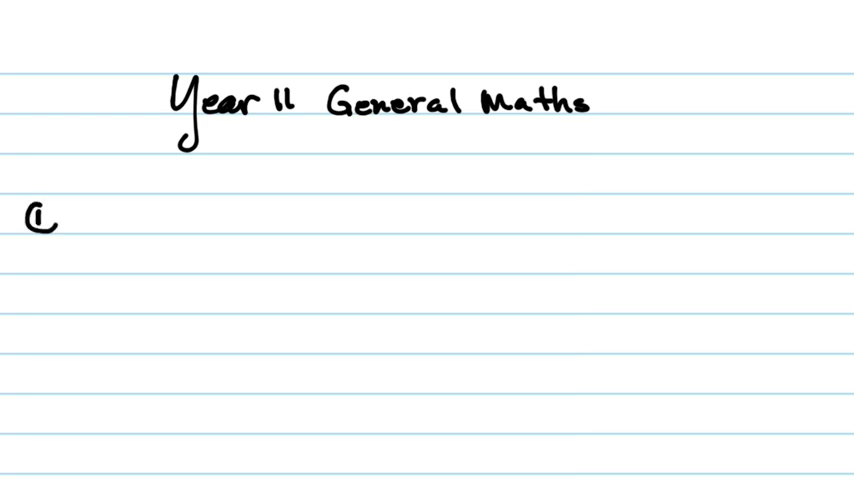
Step: Handwrite item 1 'watch the video at home' below the Year 11 General Maths heading
type("watch th")
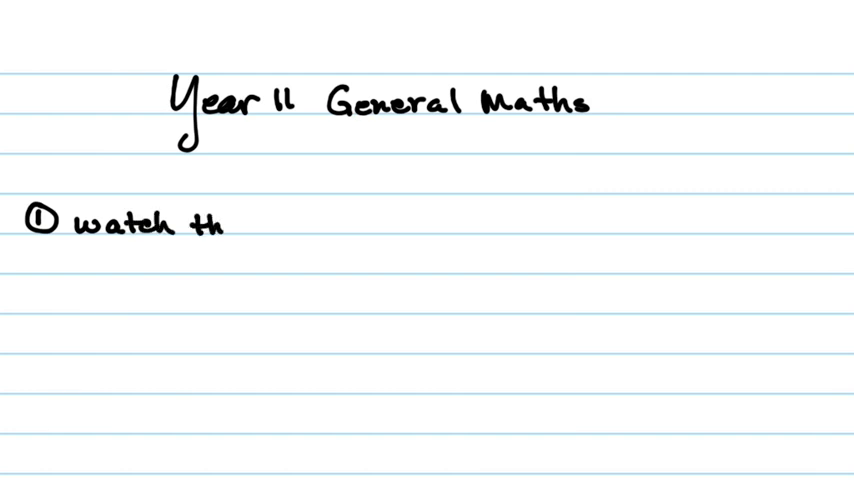
type("e video at")
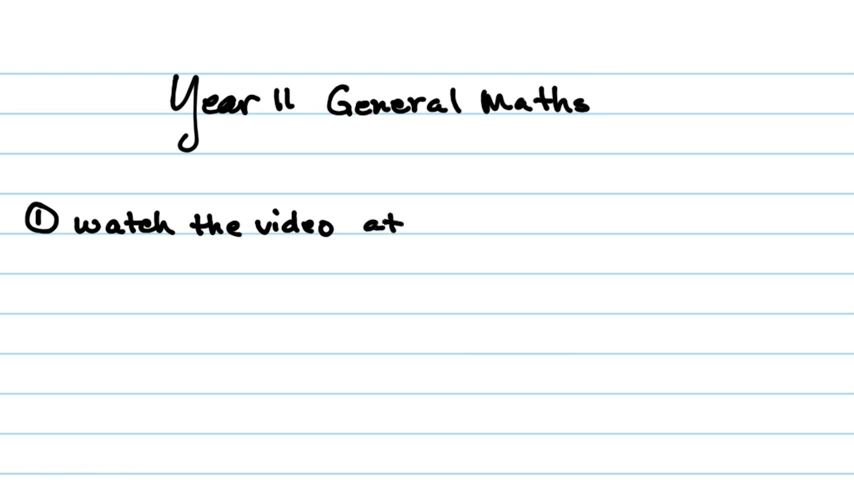
type("home.")
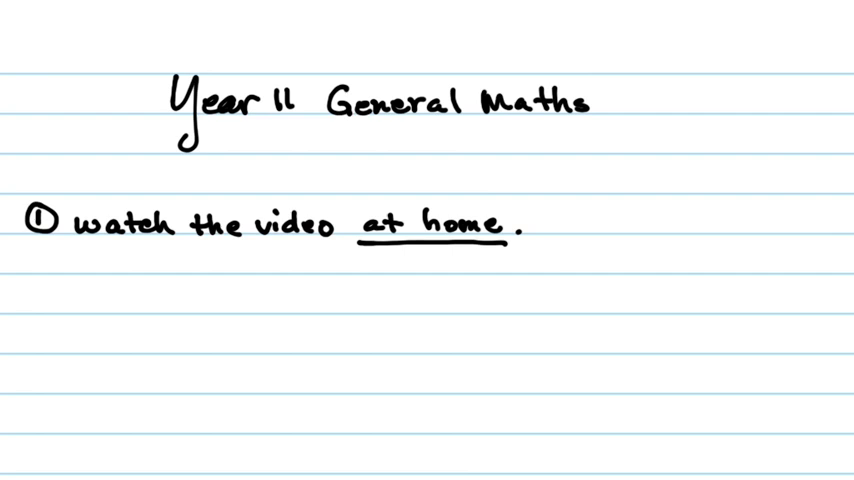
Step: Handwrite 'take good notes.' on the next line
type("ta")
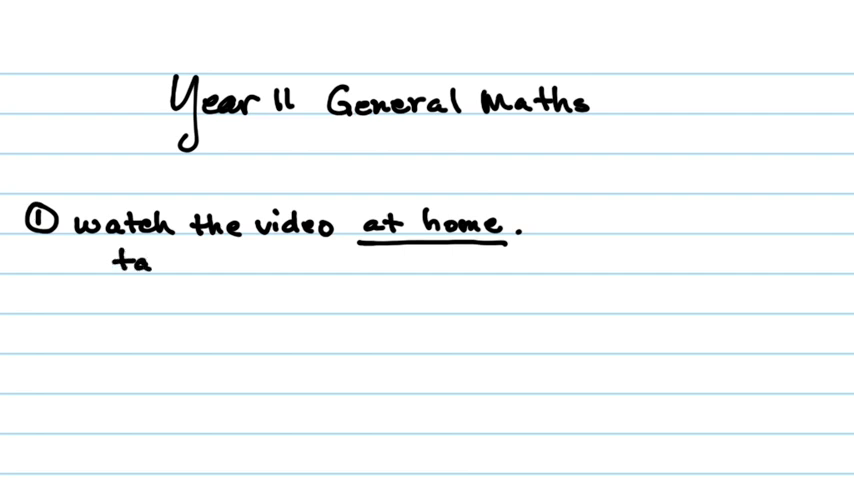
type("take g")
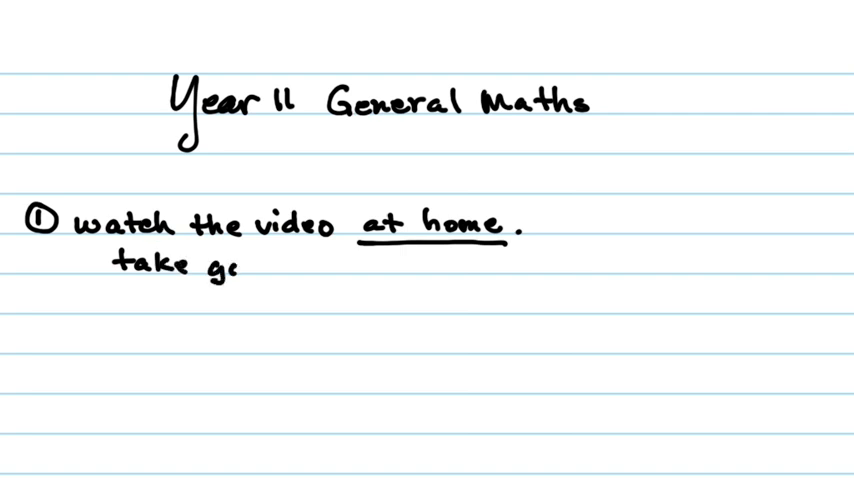
type("good no")
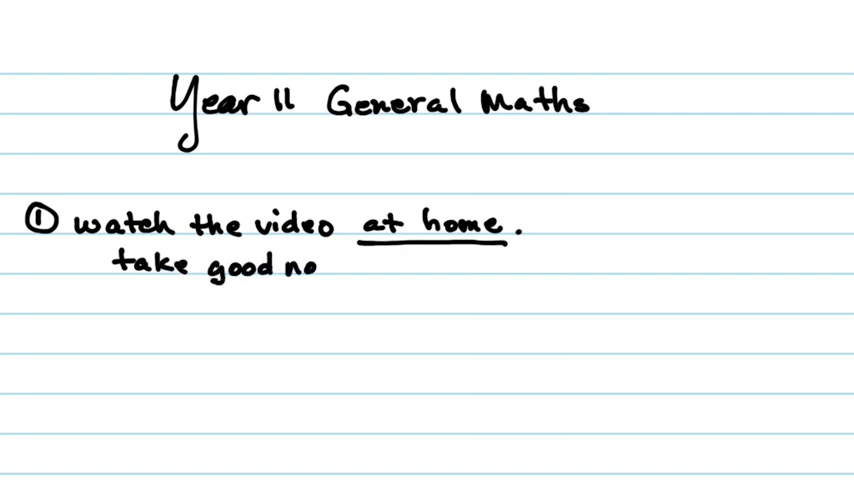
type("tes.")
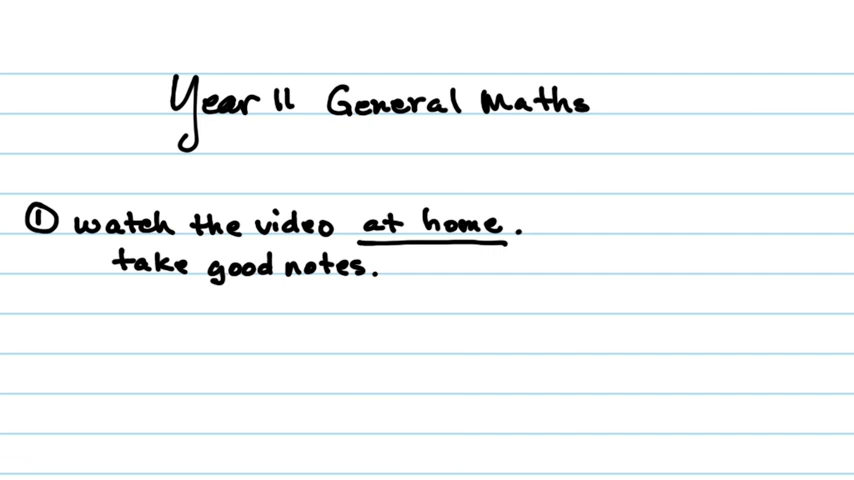
Step: Handwrite 'Split page note taking' beneath the notes line
type("Spli")
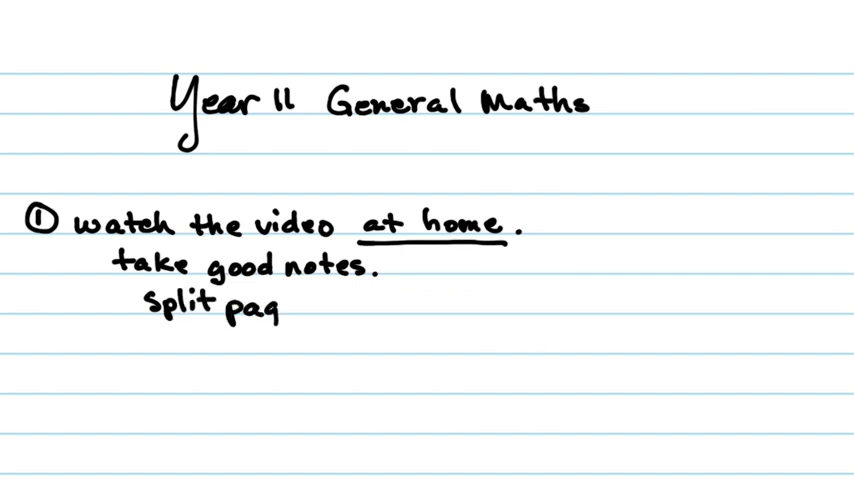
type("ge")
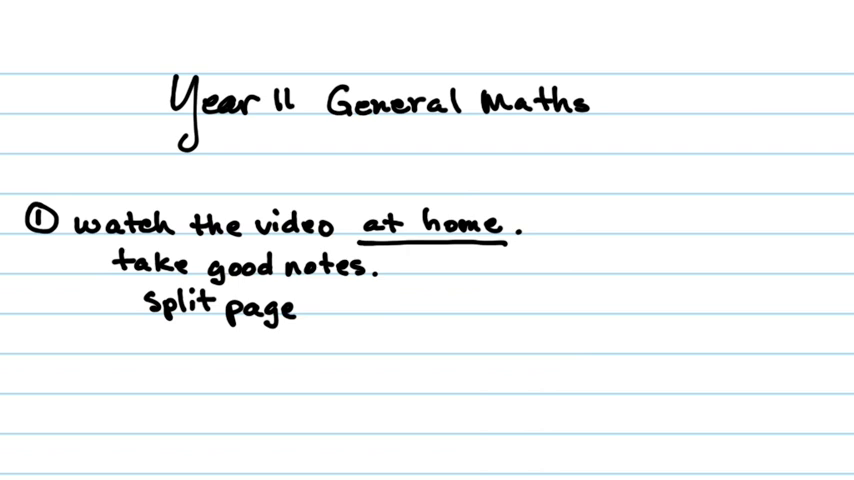
type("note")
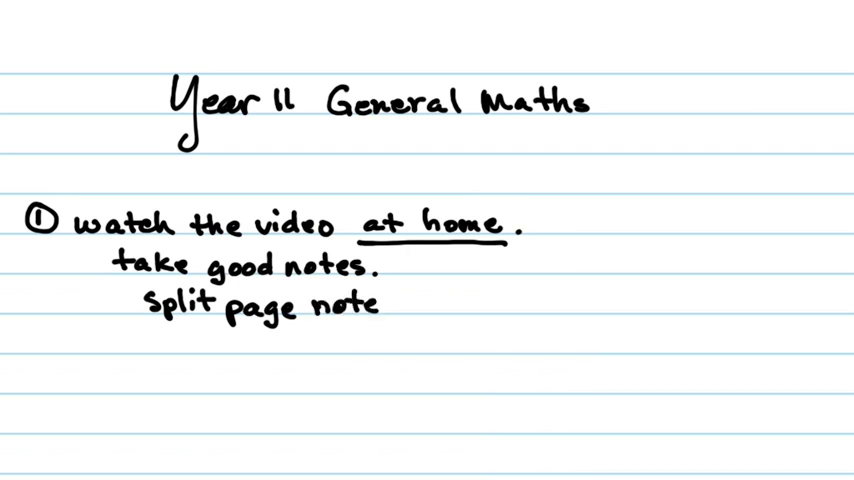
type("takir")
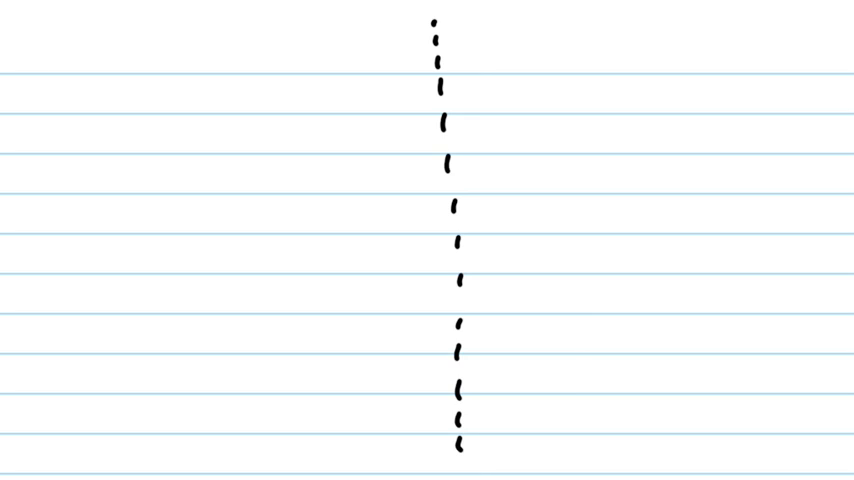
Step: Handwrite 'Notes:' at top left and the 'Intro' heading below it
type("Note")
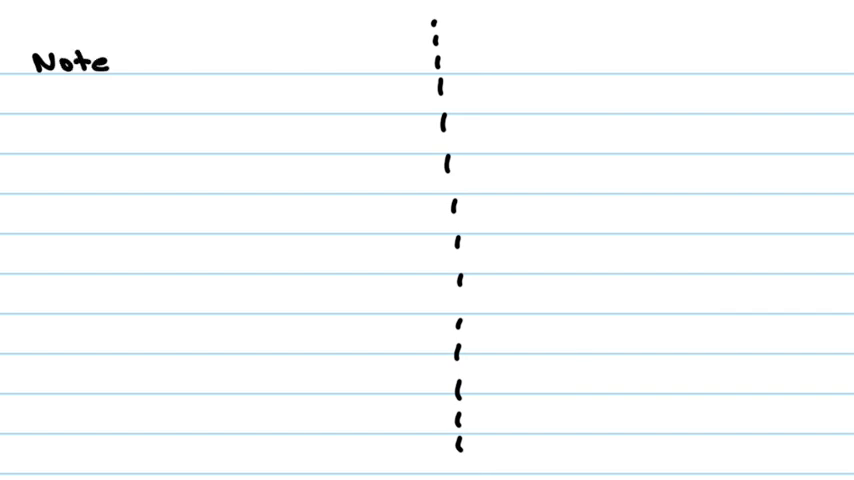
type("s:")
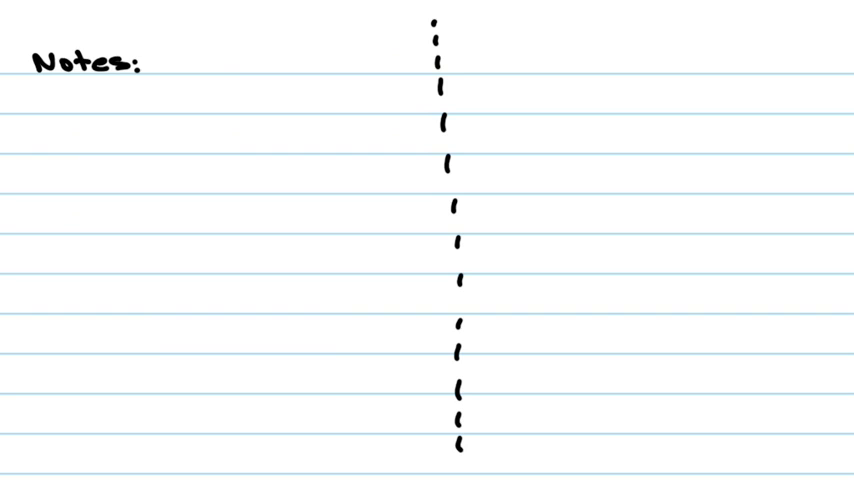
type("In")
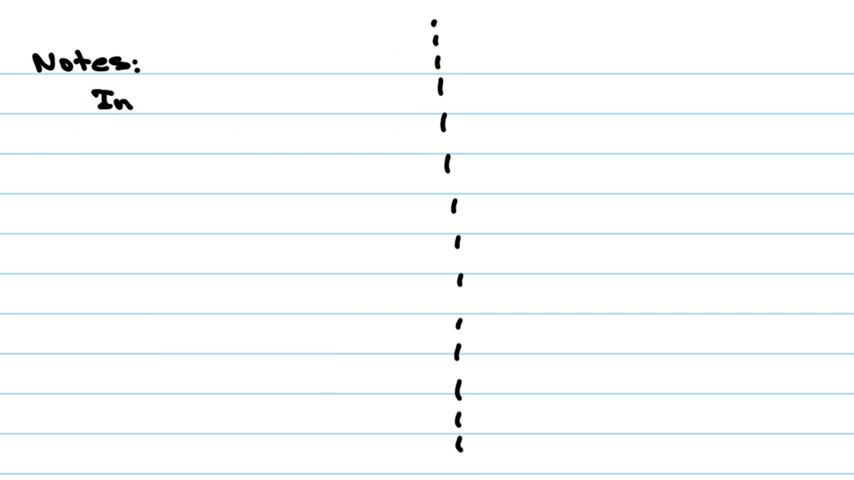
type("tro")
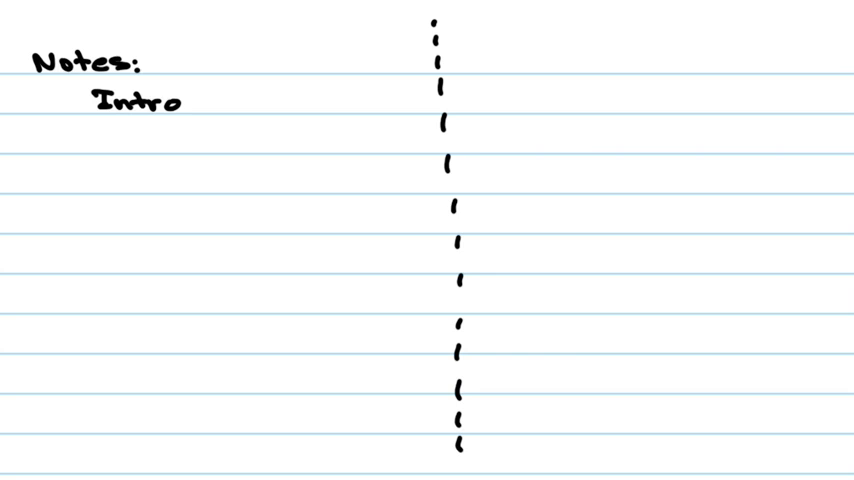
Step: Handwrite the Intro bullets '- how, what, why' and '- terms, definitions'
type("- h")
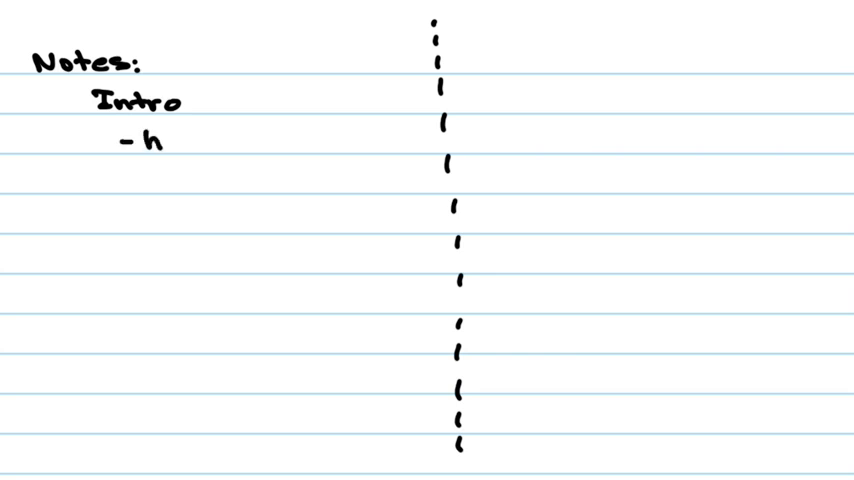
type("ow,wh")
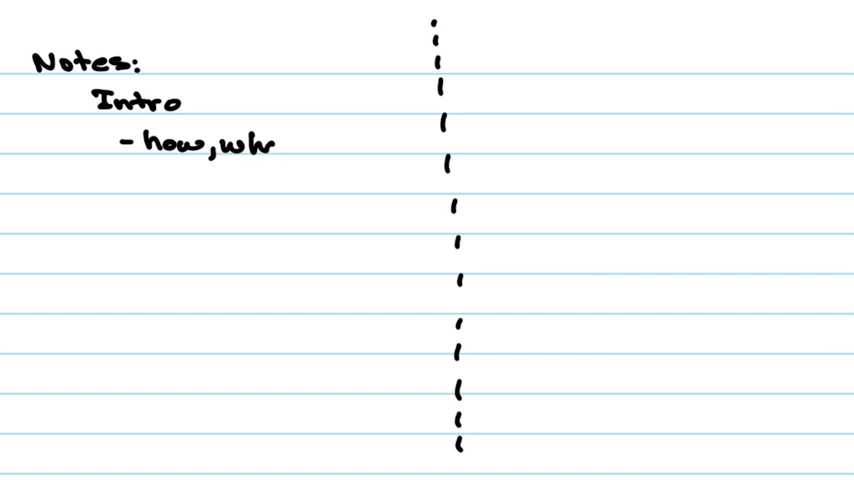
type("what,u")
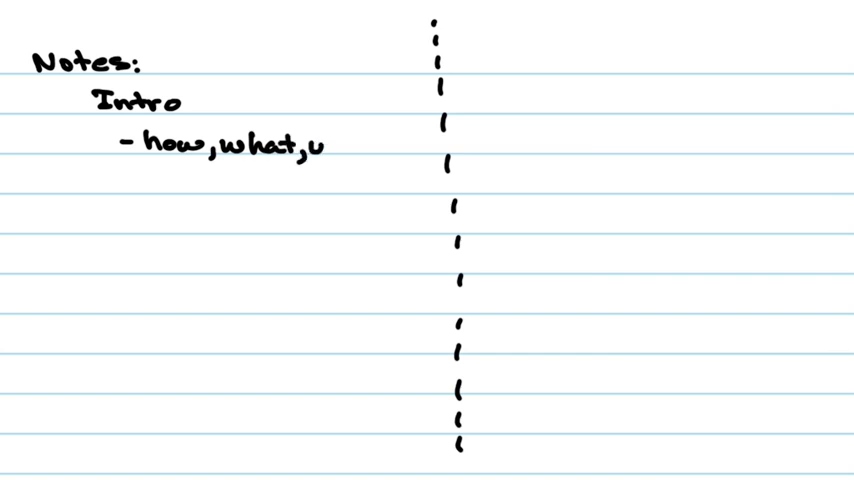
type("hy")
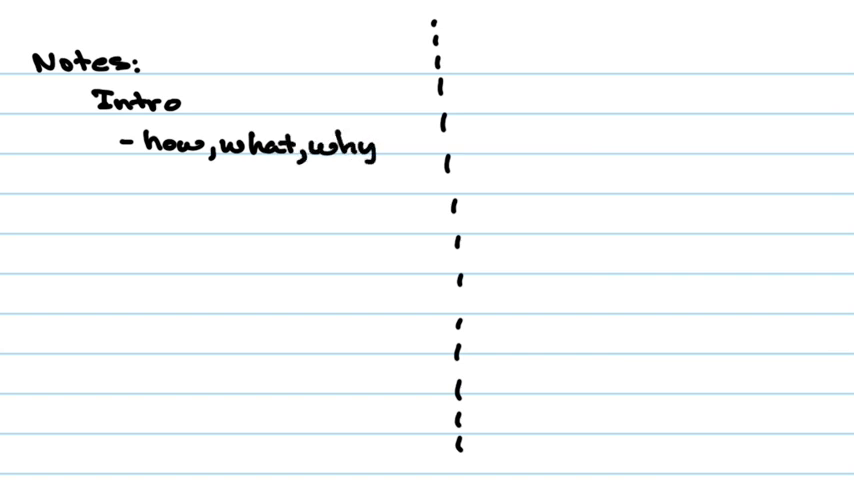
type("- terms, defi")
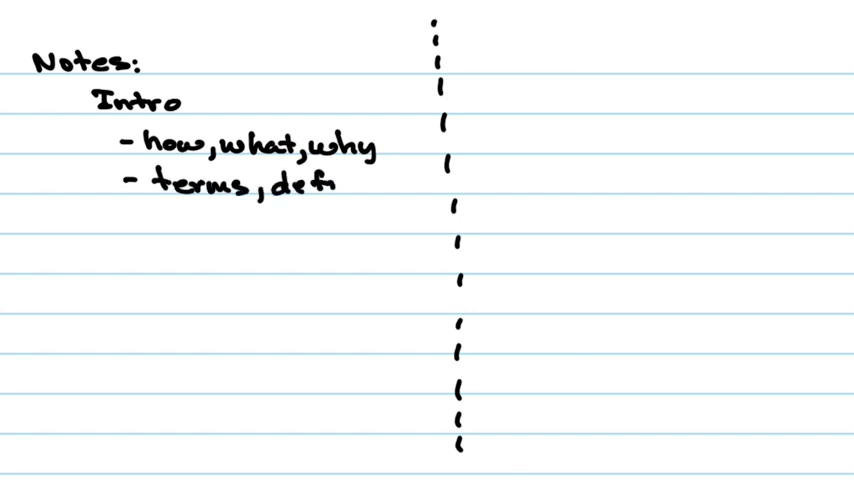
type("nitions")
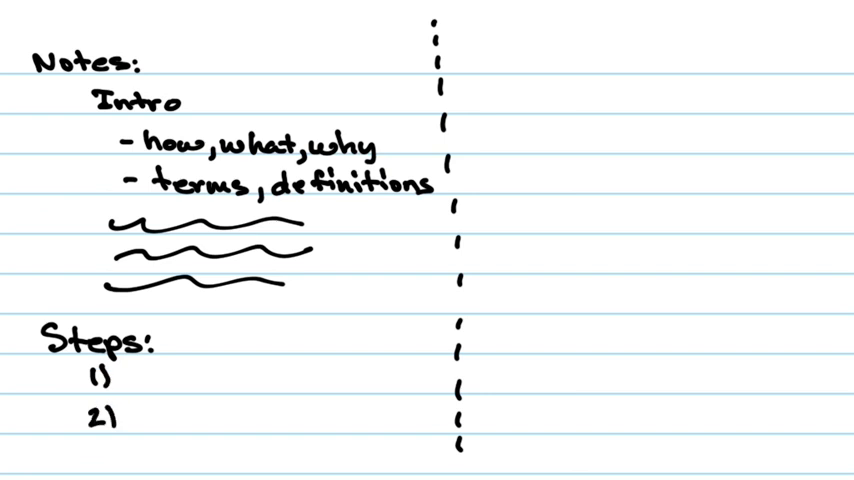
Step: Handwrite '3)' to extend the Steps list to a third item
type("3)")
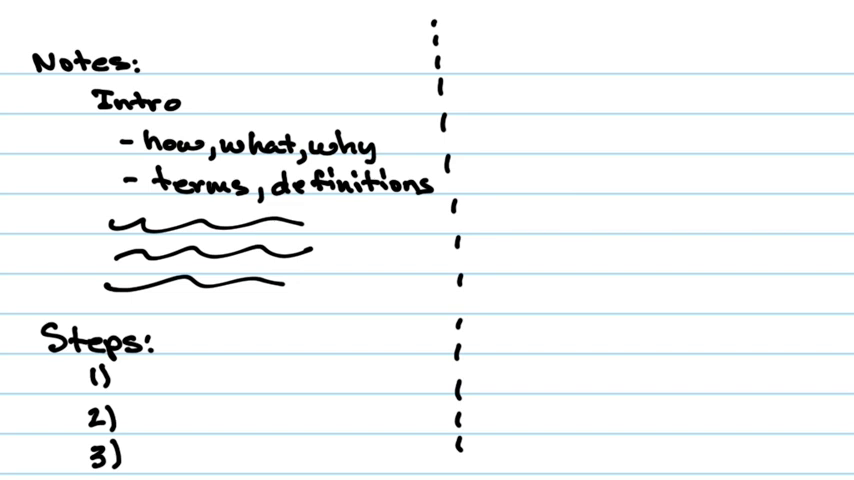
Step: Handwrite 'examples:' and 'example 1' in the right-hand column
type("ero")
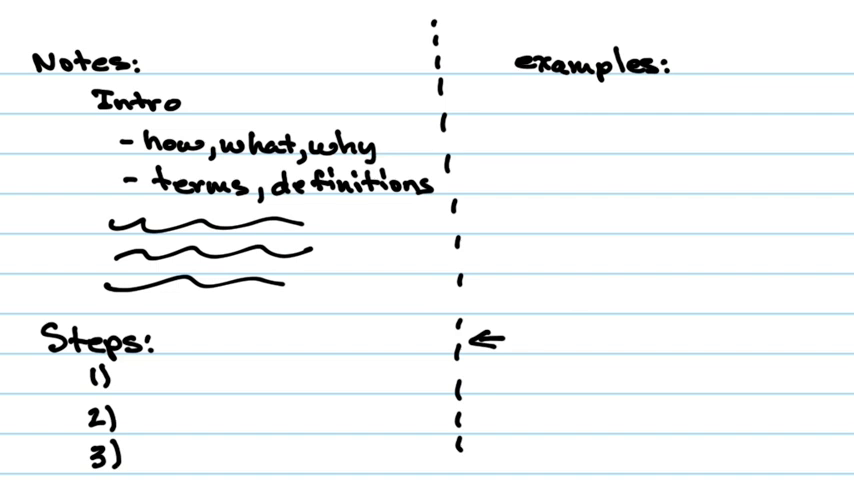
type("example I")
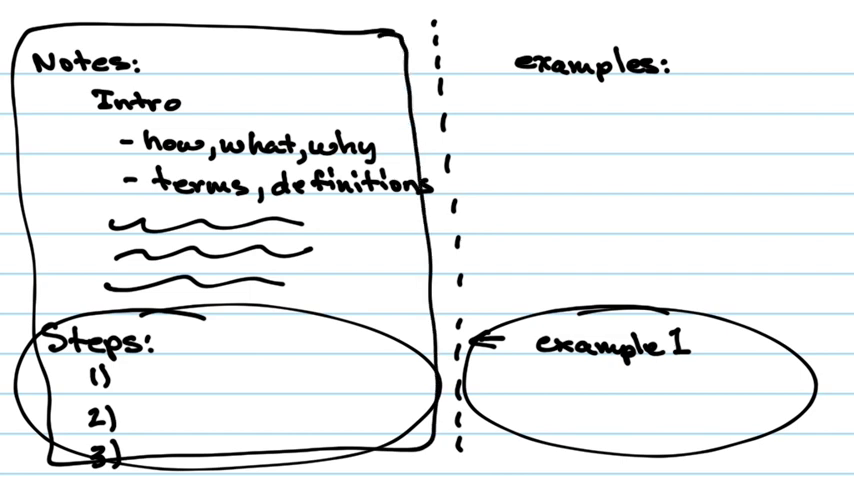
Step: Drag across the page to bring up a fresh blank lined page
left_click_drag(504, 402, 740, 400)
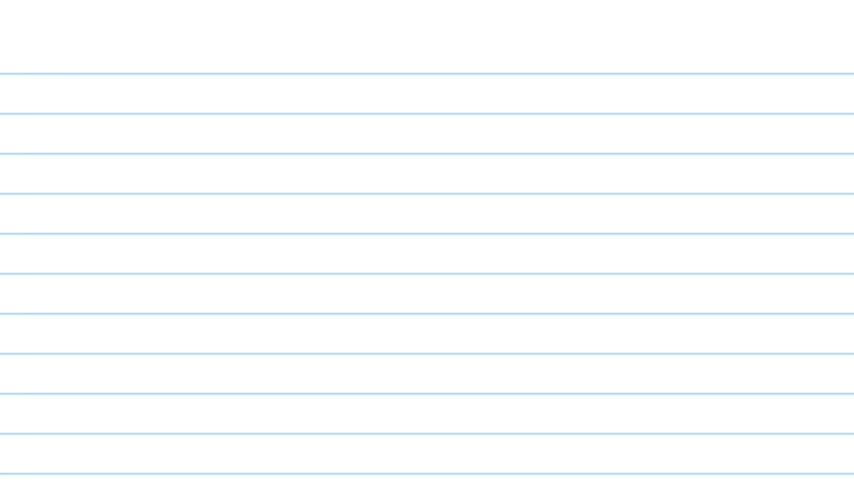
Step: Handwrite the 'inclass:' heading and item 1 'review notes'
type("ine")
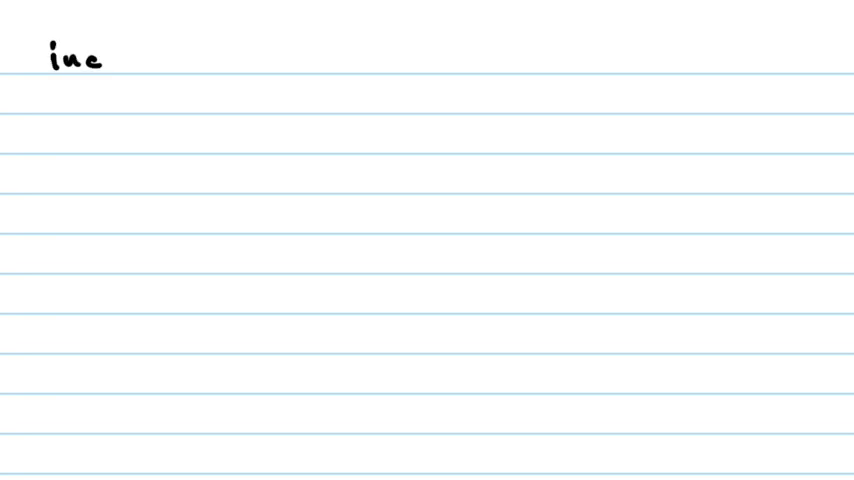
type("class:")
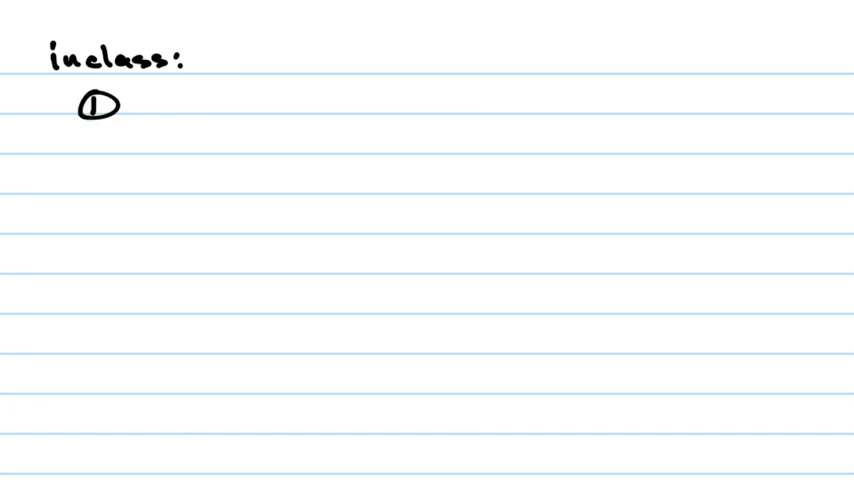
type("review no")
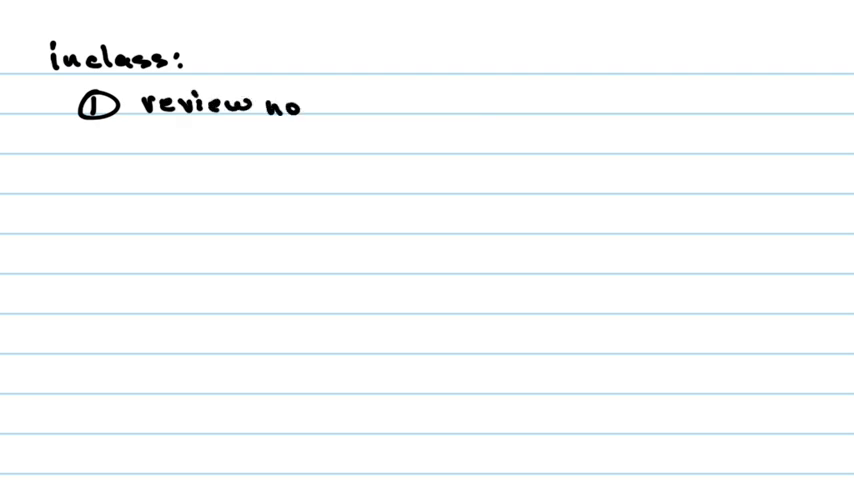
type("tes")
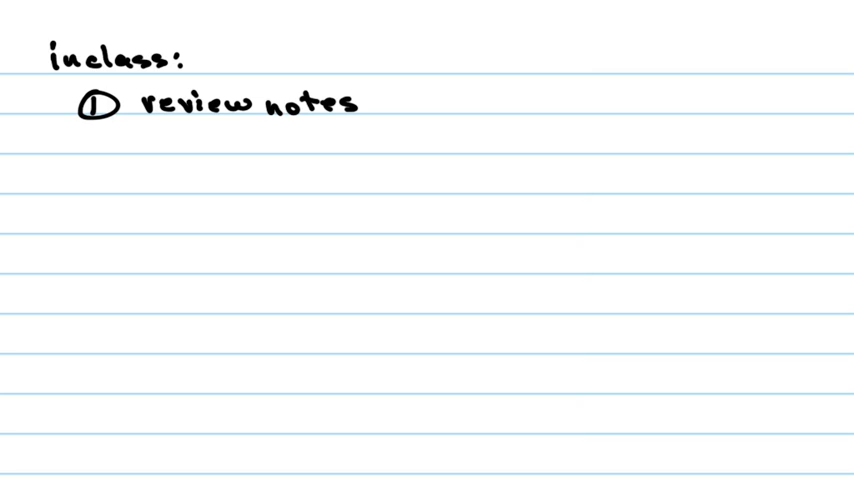
Step: Handwrite '- call on individual students' indented under 'review notes'
type("- call on")
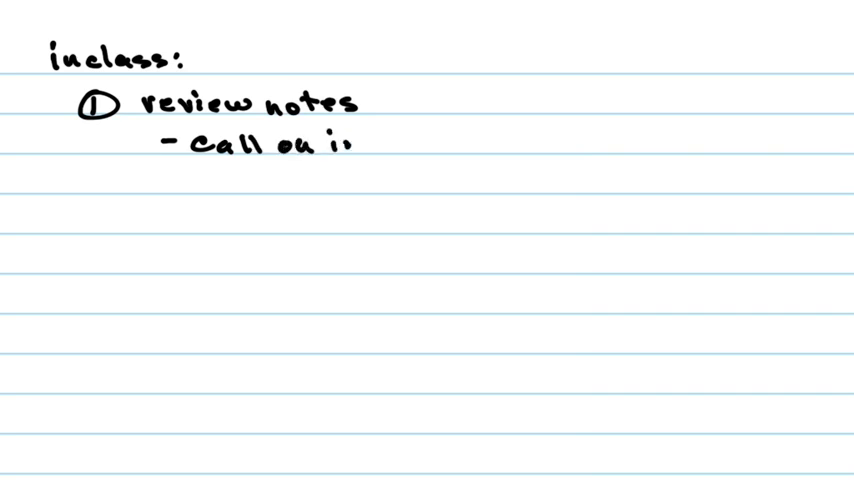
type("indir")
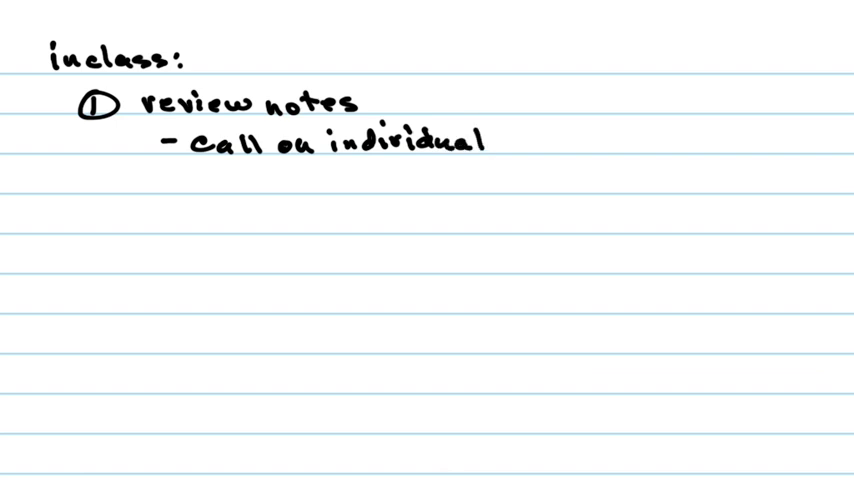
type("stne")
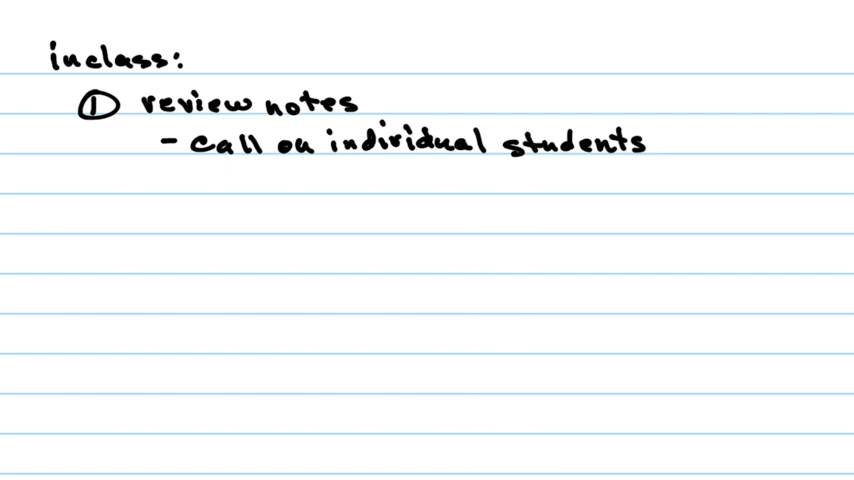
Step: Handwrite item '② examples' with first sub-point 'a) I do'
type("②")
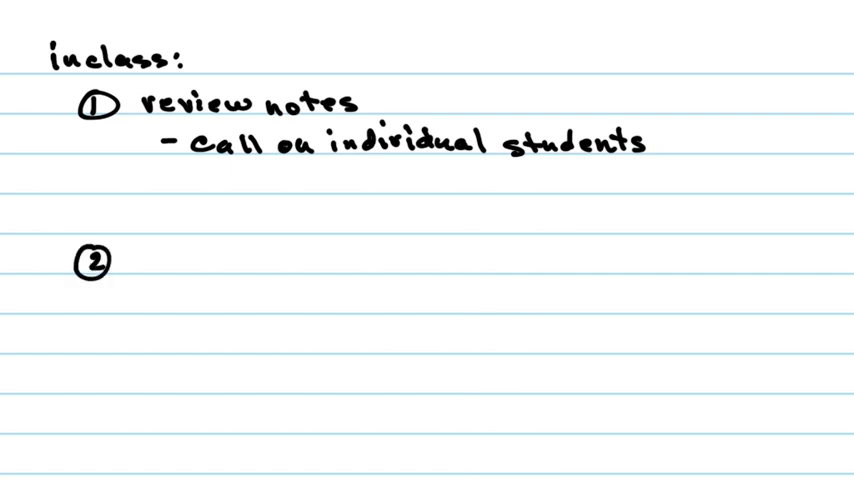
type("exam")
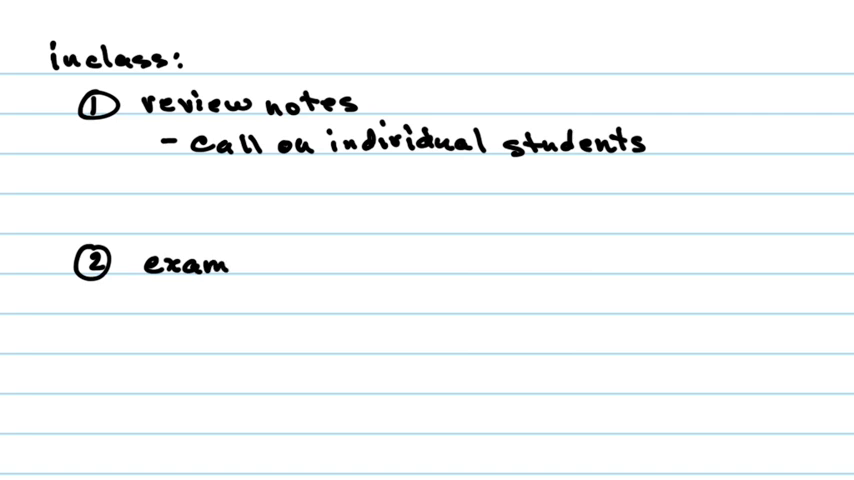
type("ples")
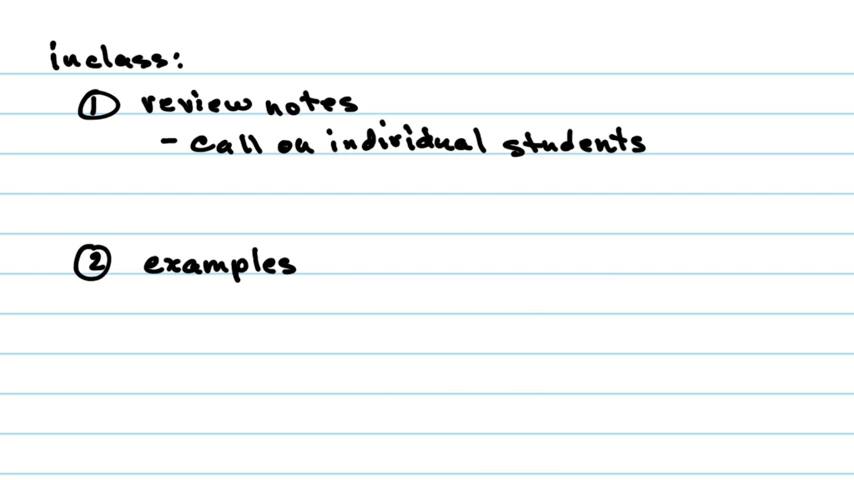
type("a) T")
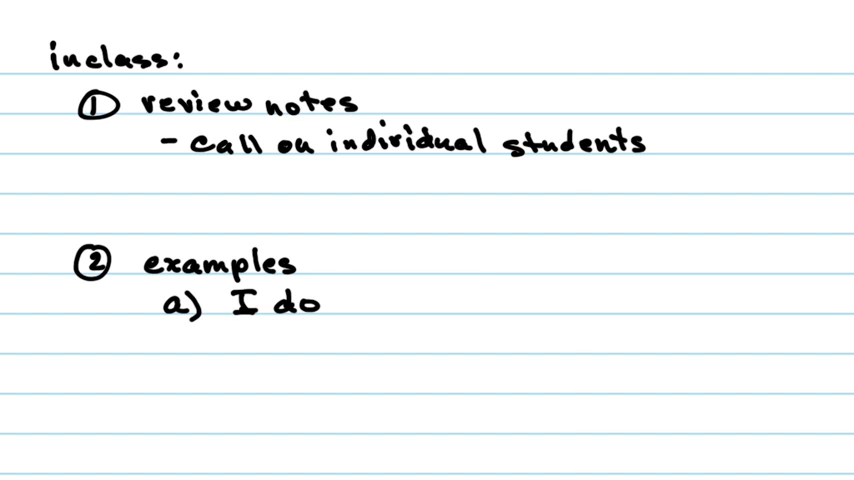
Step: Handwrite 'b) we do' and begin 'c) y' on the next line
type("b) w")
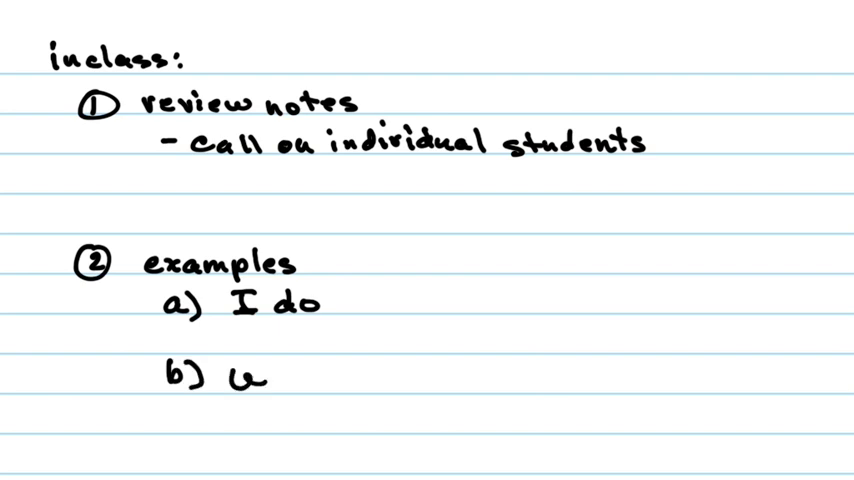
type("we do")
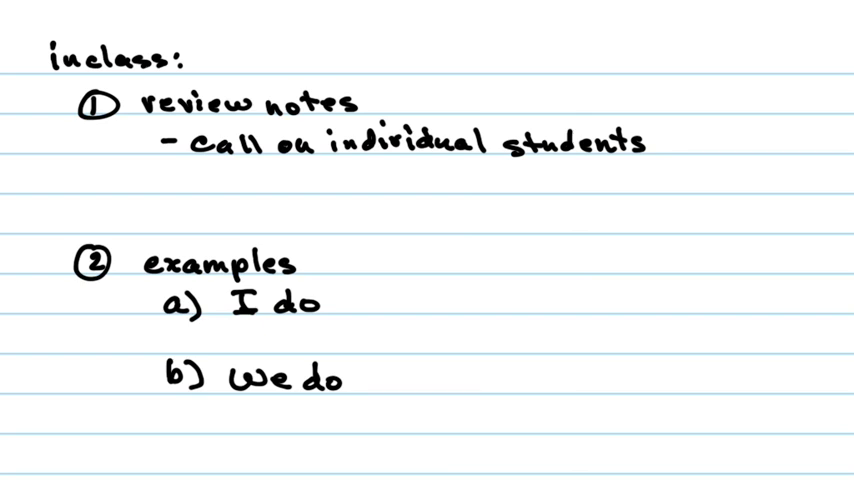
type("c) y")
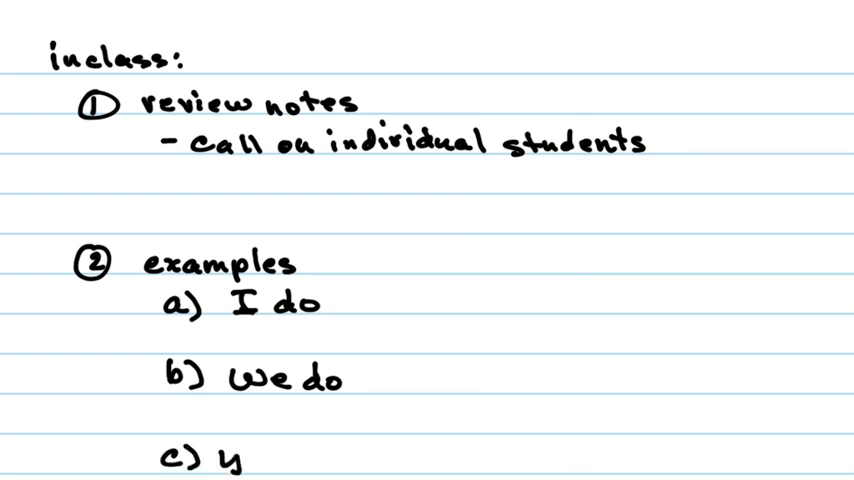
Step: Finish 'c) you do' and underline the 'inclass:' heading
type("you do")
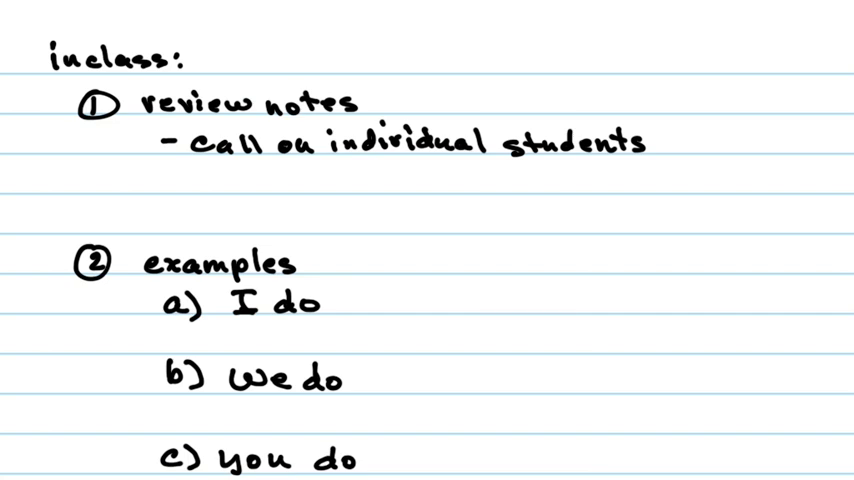
left_click_drag(50, 78, 180, 78)
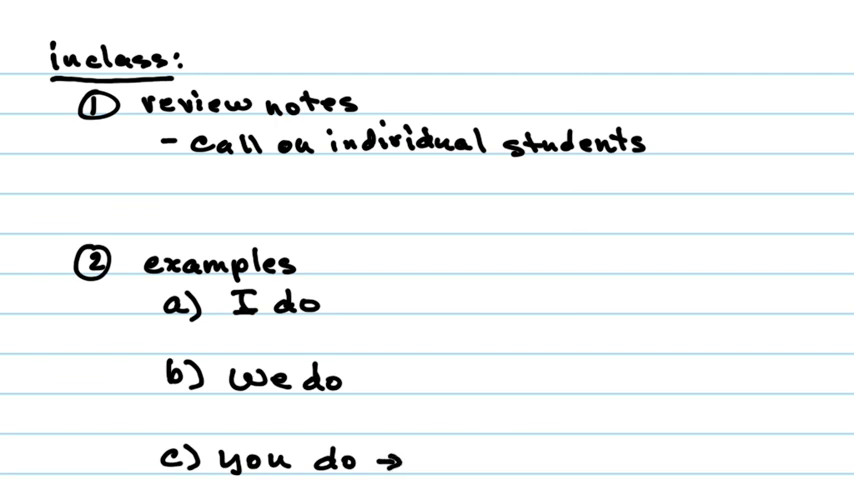
type("1")
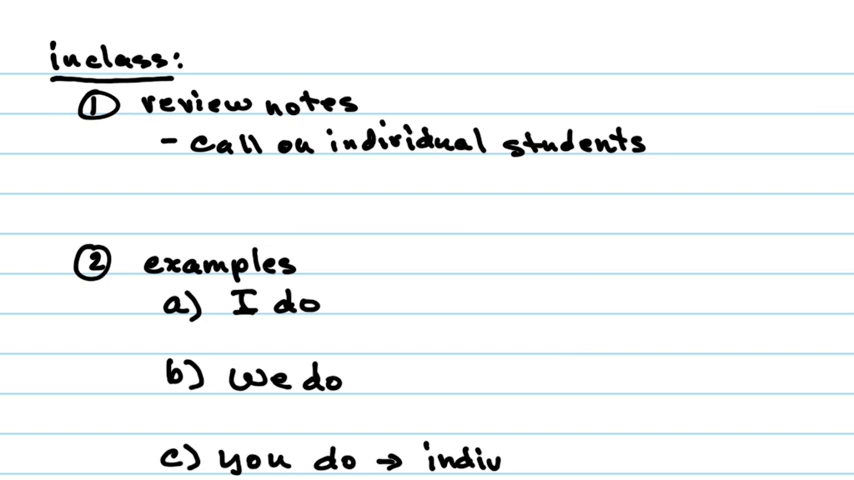
Step: Extend the 'you do' item with '→ indiv → group → call'
type("→")
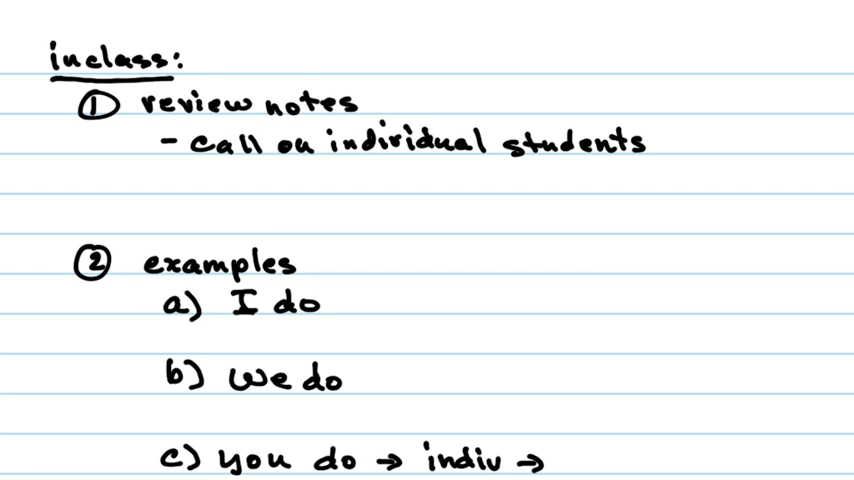
type("gr")
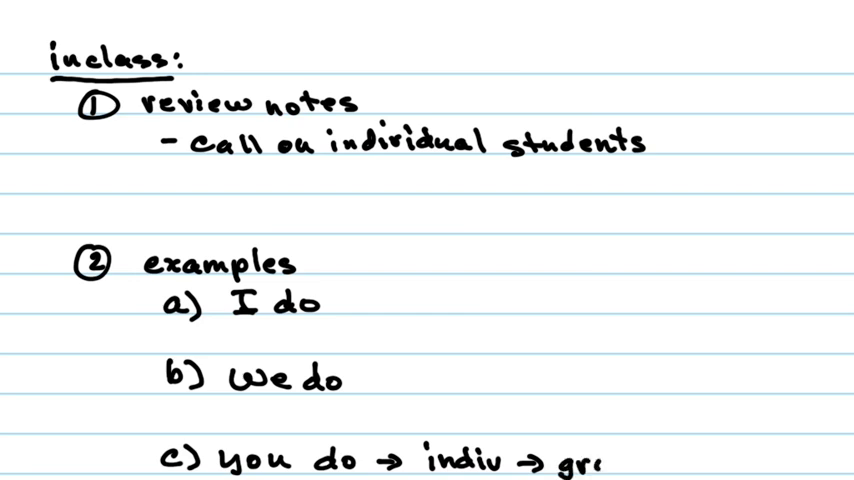
type("oup -")
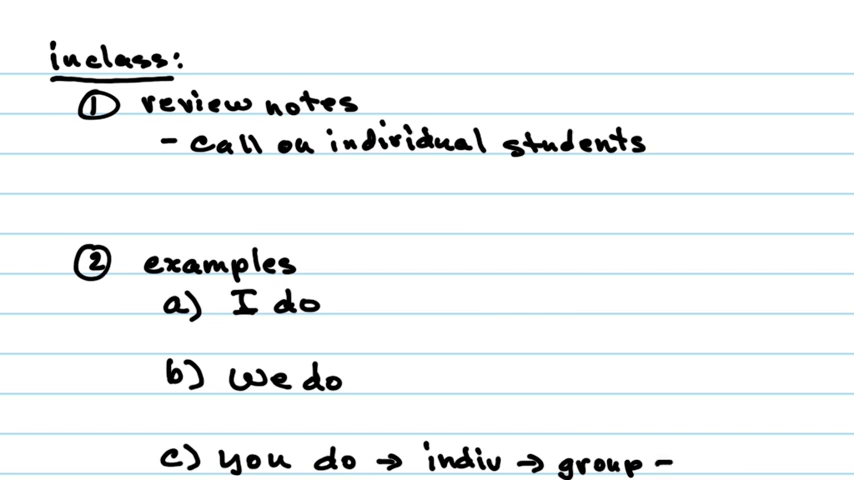
type("→ call")
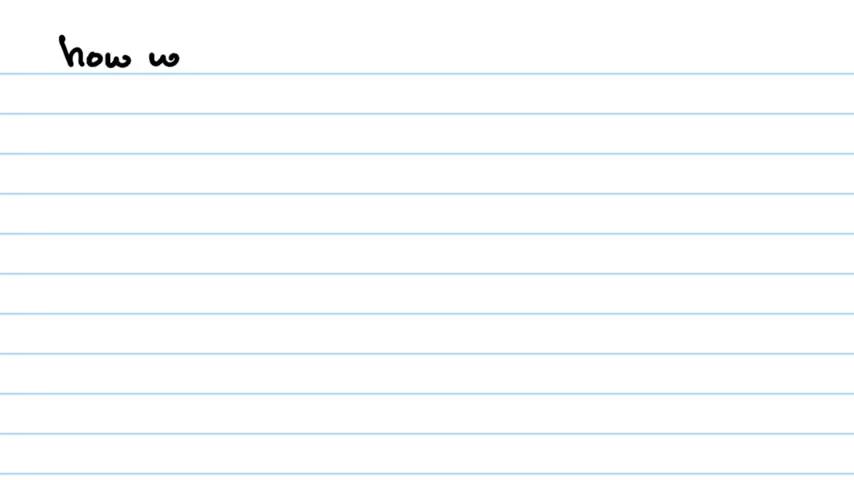
Step: Handwrite the heading 'how we learn?' and the bullet '- hear it, see it, write it'
type("we learn?")
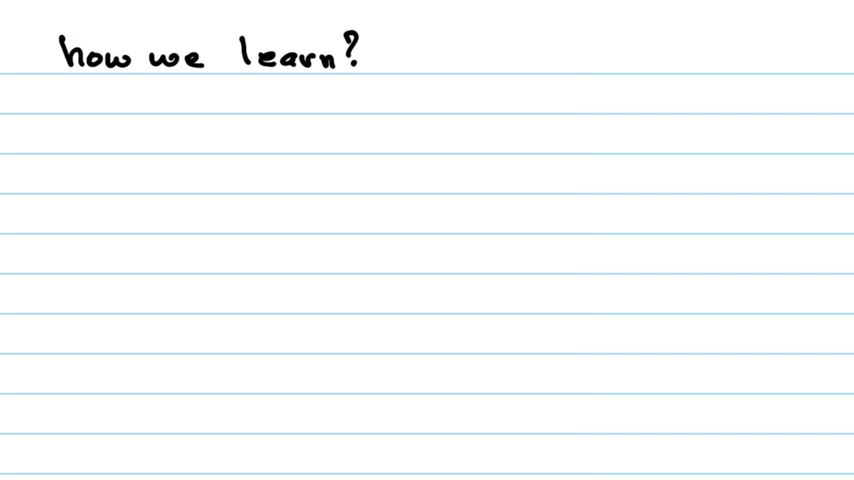
type("hear it")
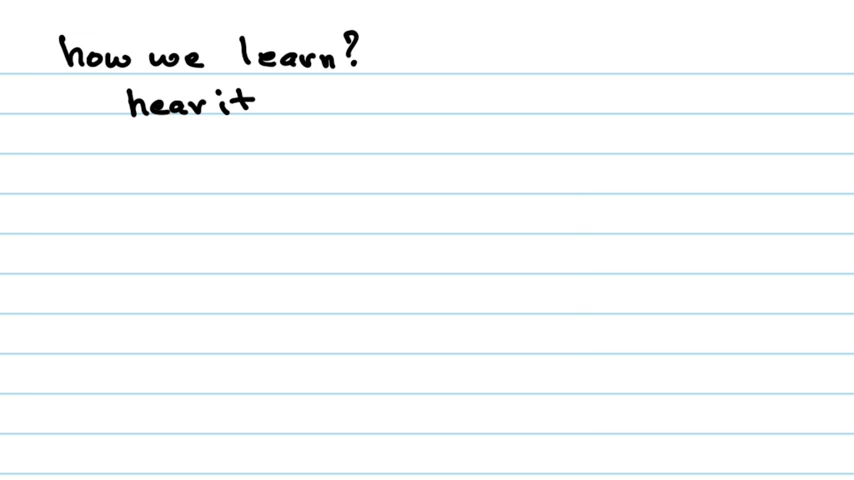
type(",")
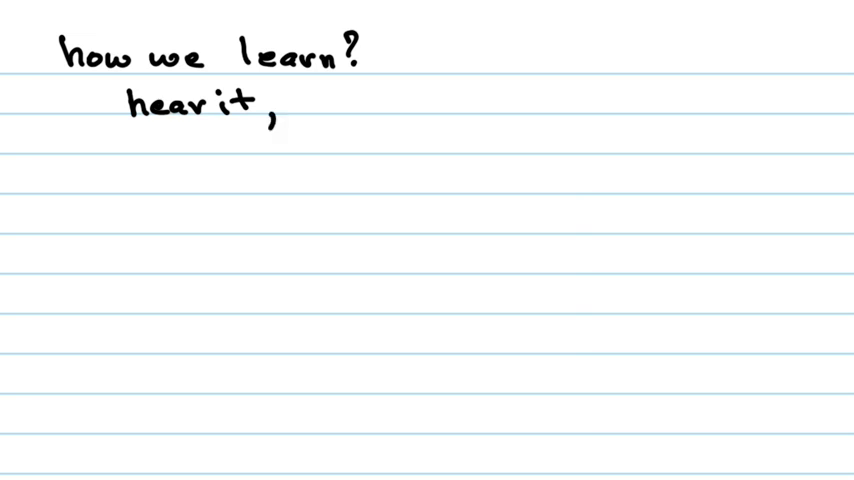
type("see i")
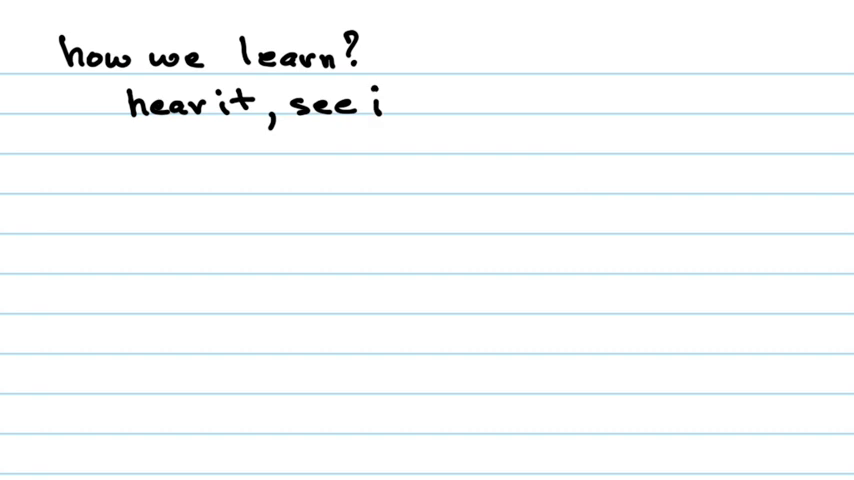
type("t")
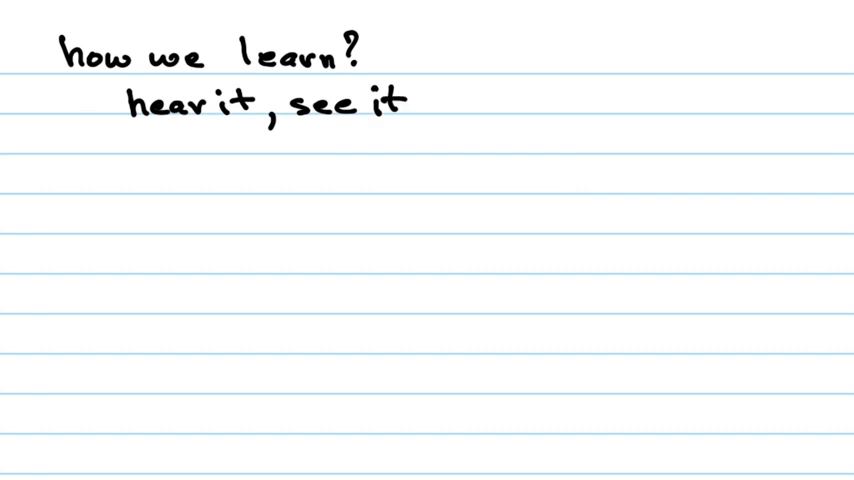
type(",")
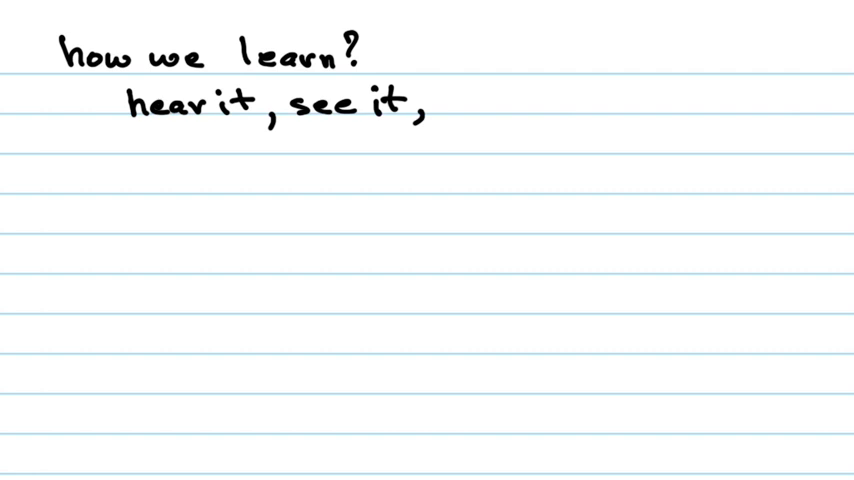
type("w")
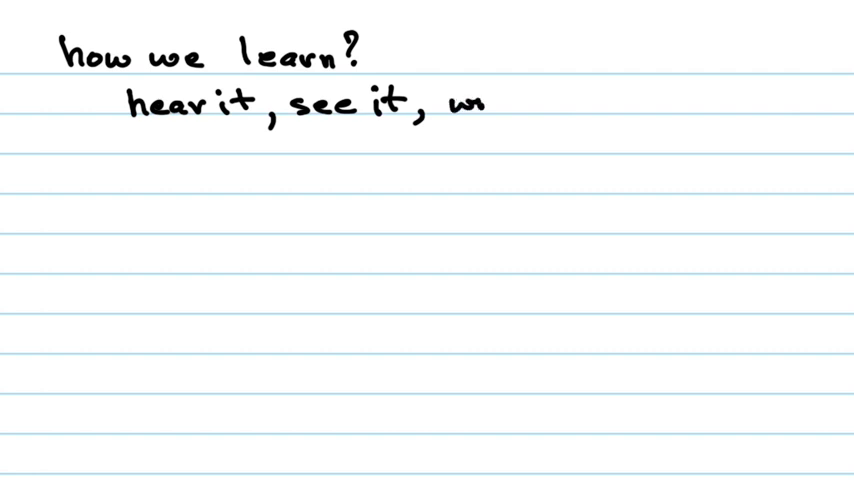
type("write")
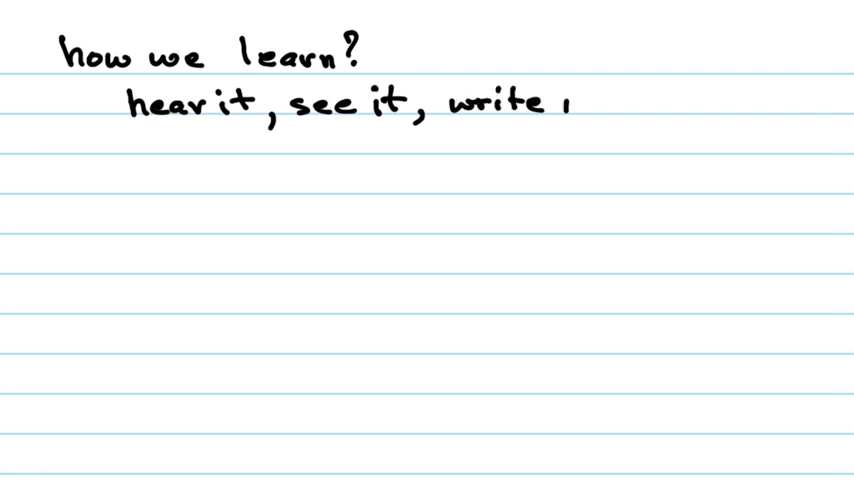
type("it")
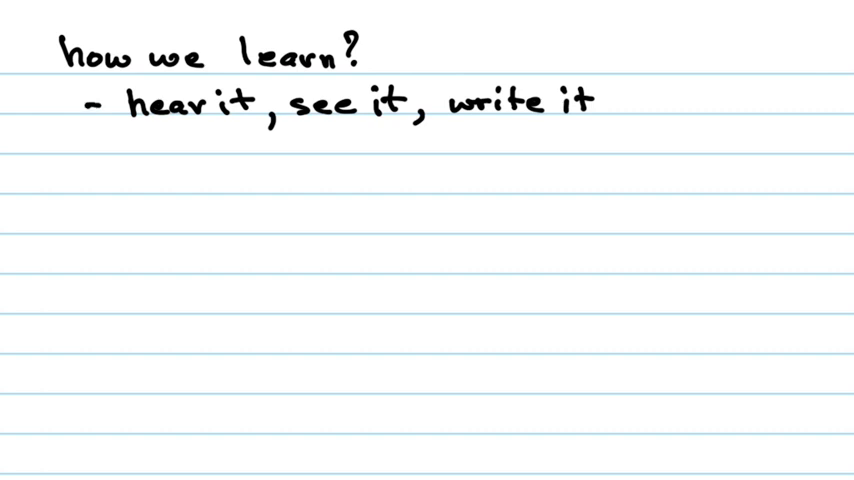
Step: Handwrite a second bullet '- practice it.' below the first
type("-")
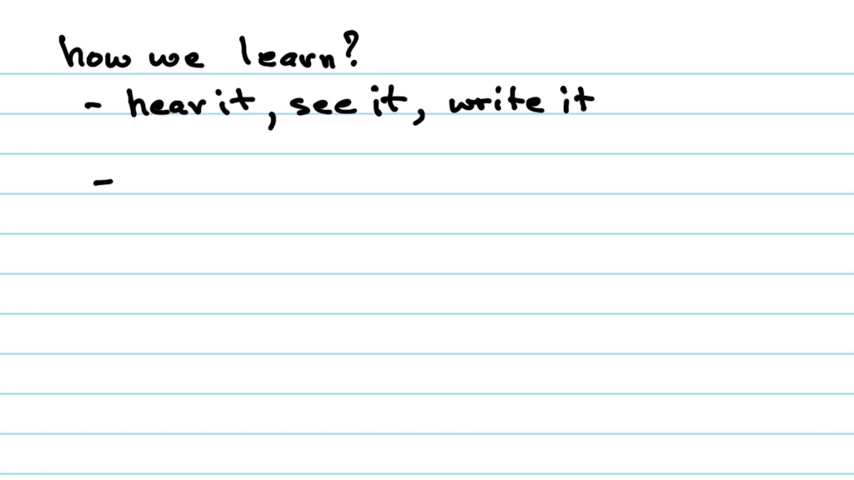
type("practi")
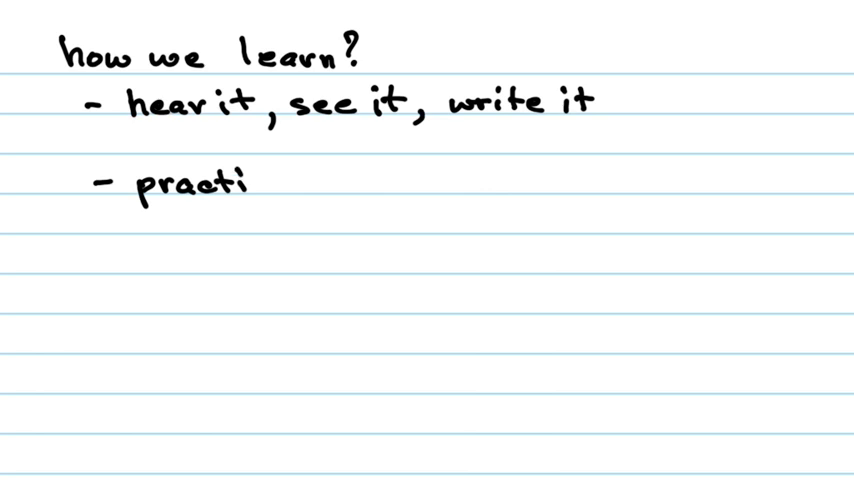
type("ce it.")
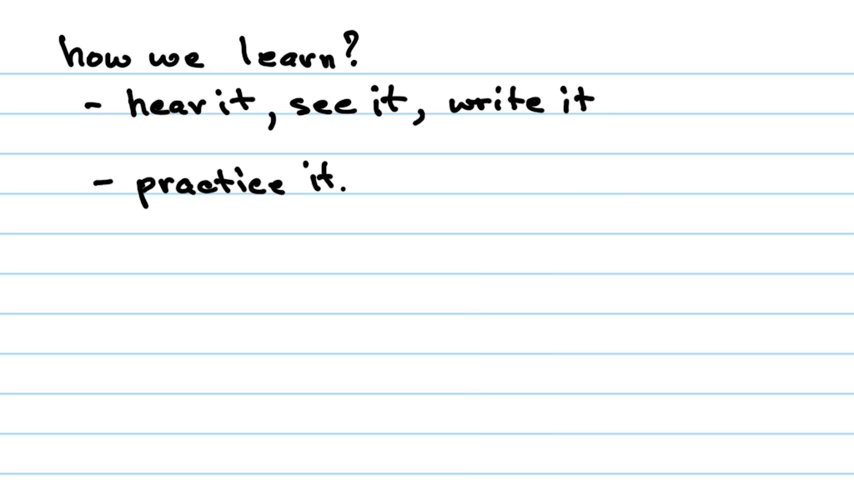
Step: Handwrite 'to go some where new:' with '- get directions' and '- write down' beneath it
type("to")
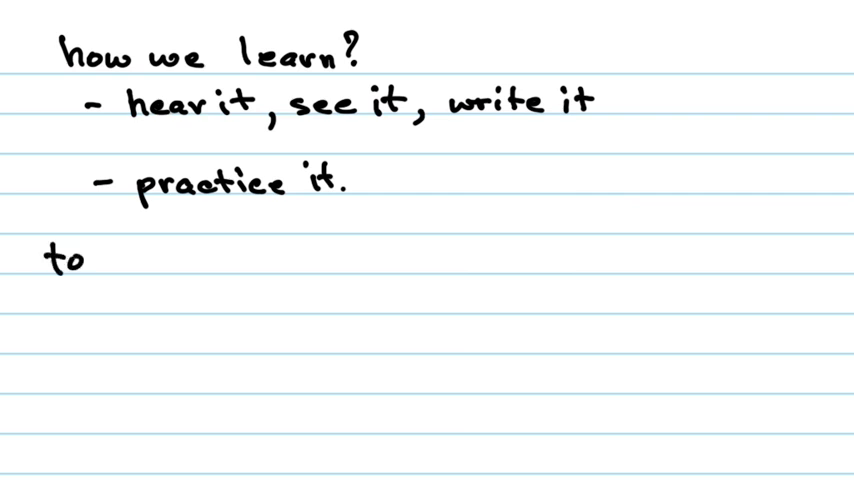
type("go some where new:")
left_click(270, 300)
type("-")
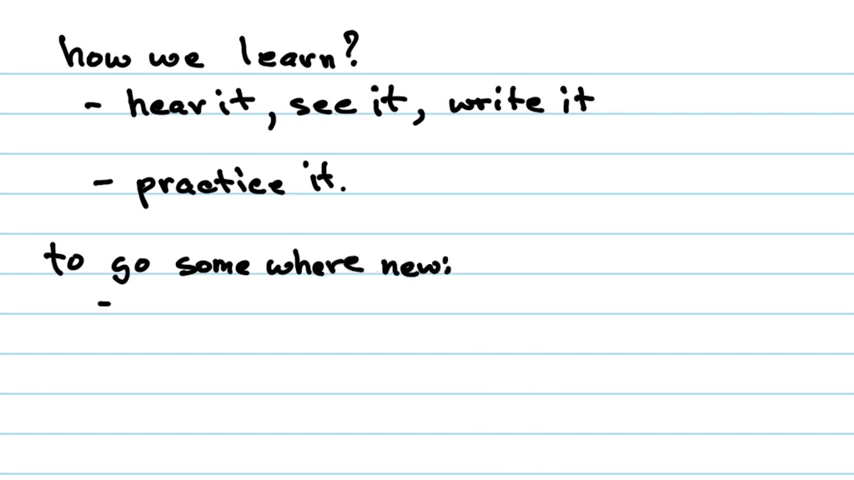
type("get")
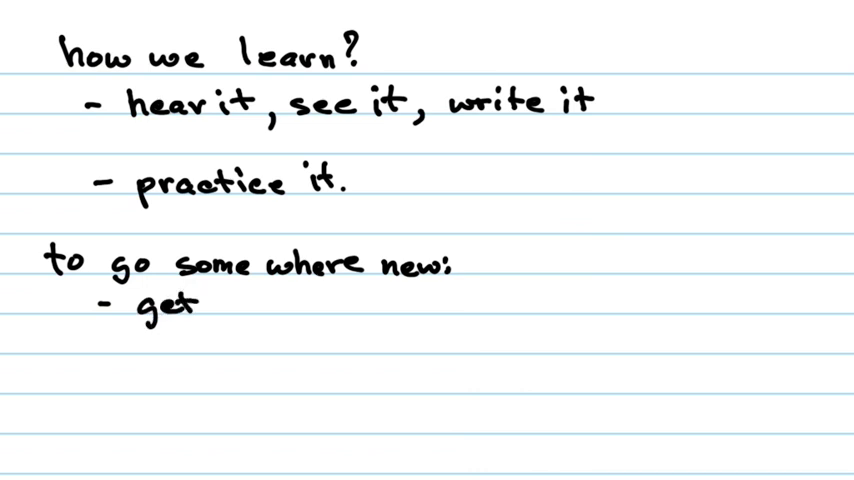
type("directions")
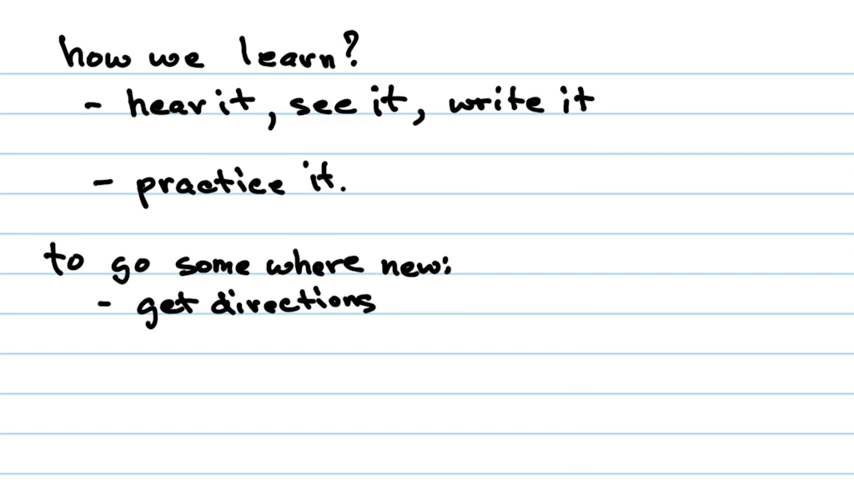
type("-wu")
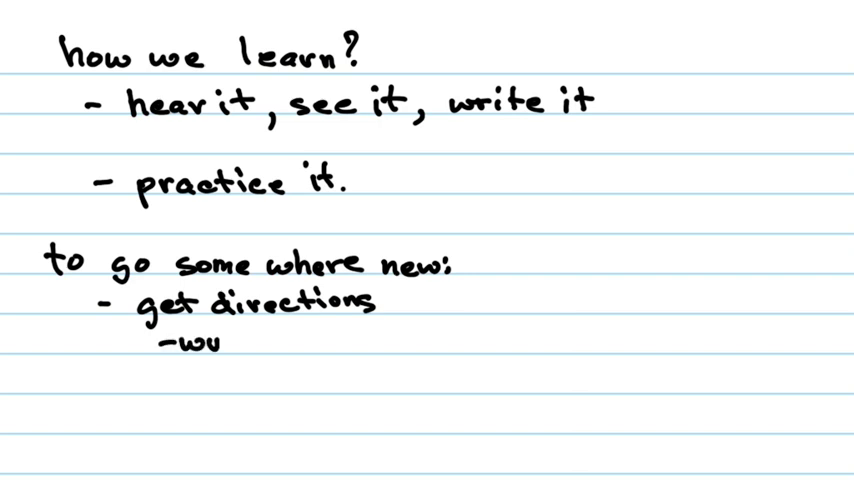
type("write d")
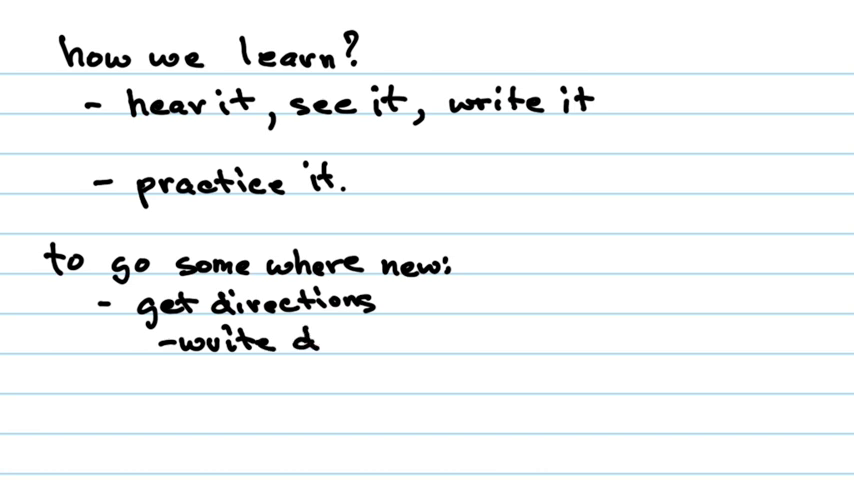
type("down")
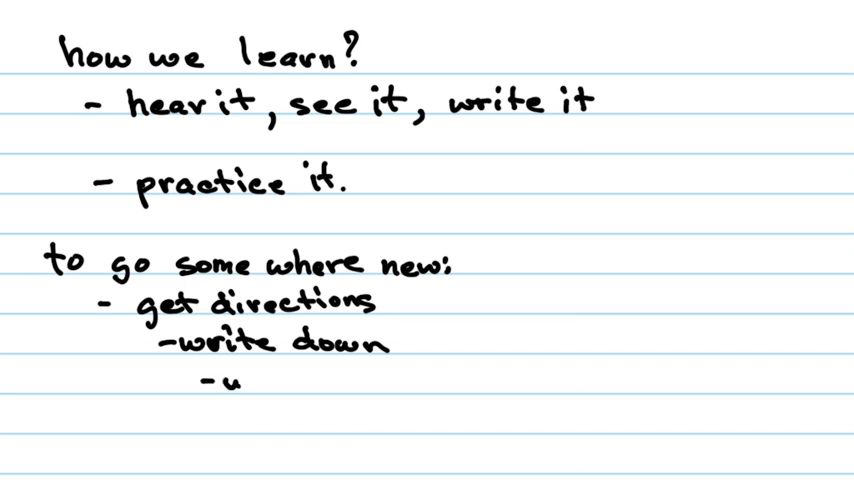
Step: Add the bullets '- use notes' and '- practice → automatic' to the list
type("se not")
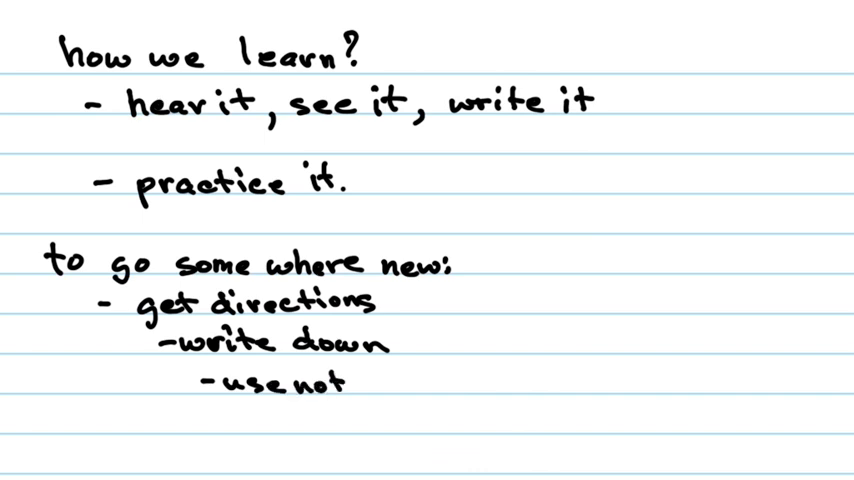
type("es")
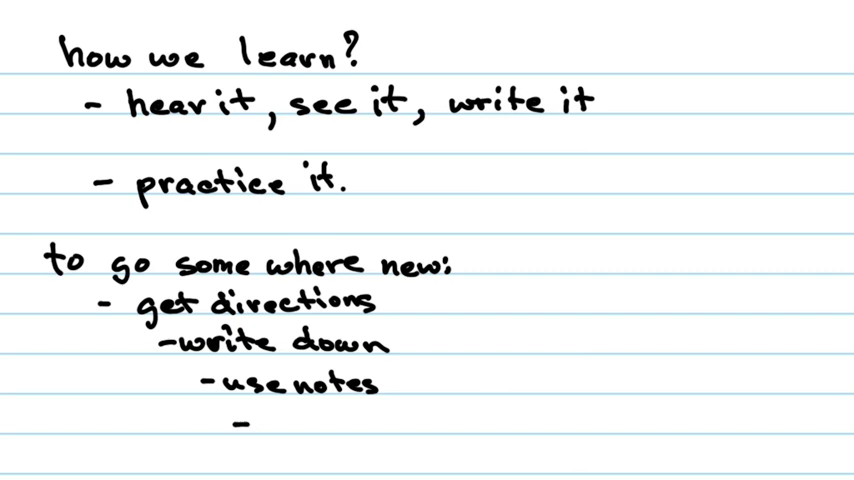
type("practice ->")
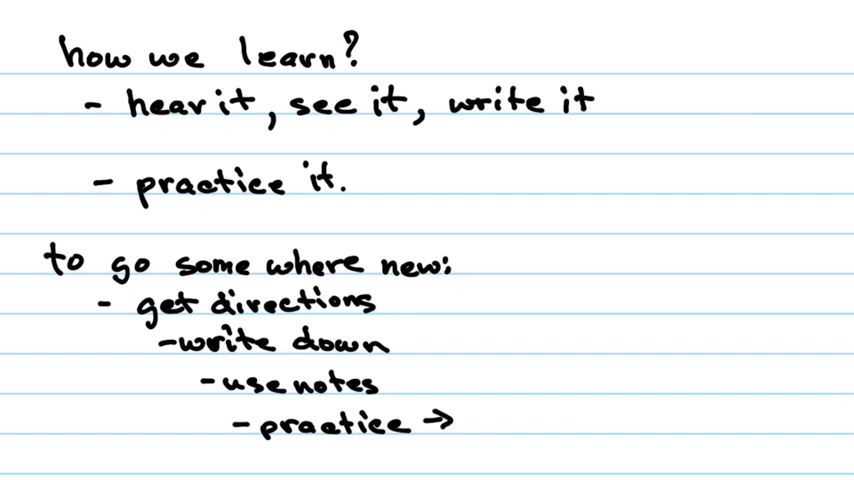
type("automatic")
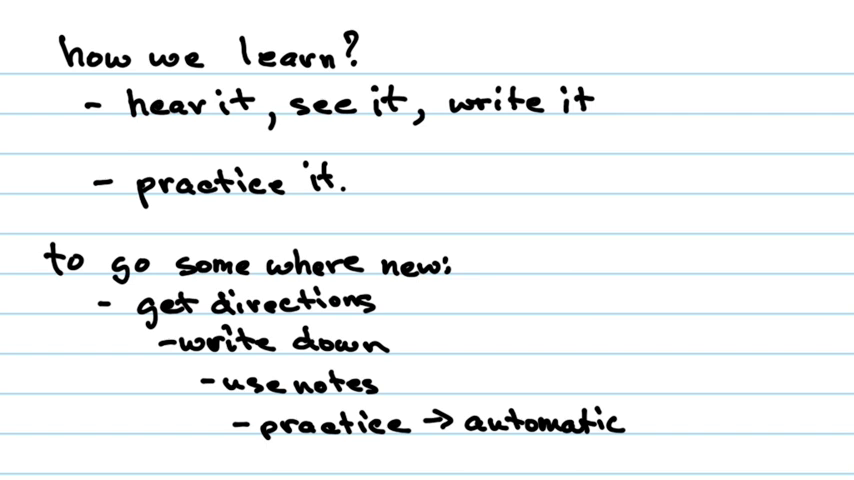
Step: Handwrite 'review' and move on to a fresh blank lined page
type("revie")
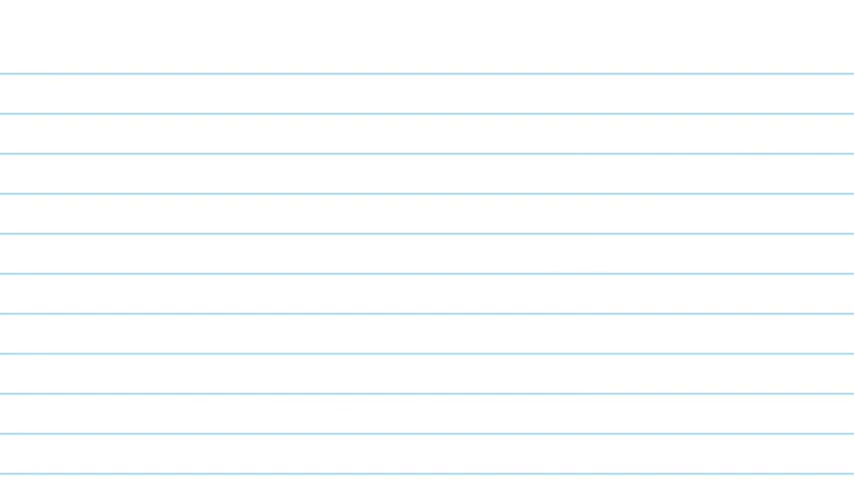
Step: Handwrite 'You don't know something unless you can tell someone else how to do it.'
type("y")
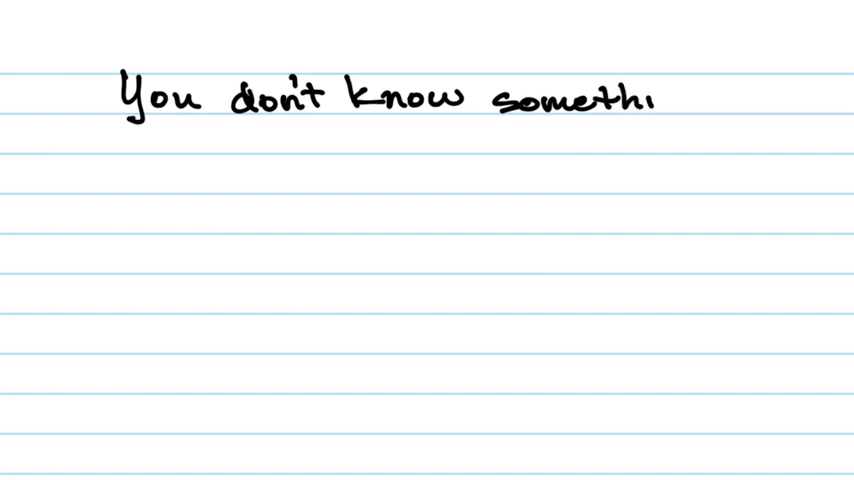
type("ng")
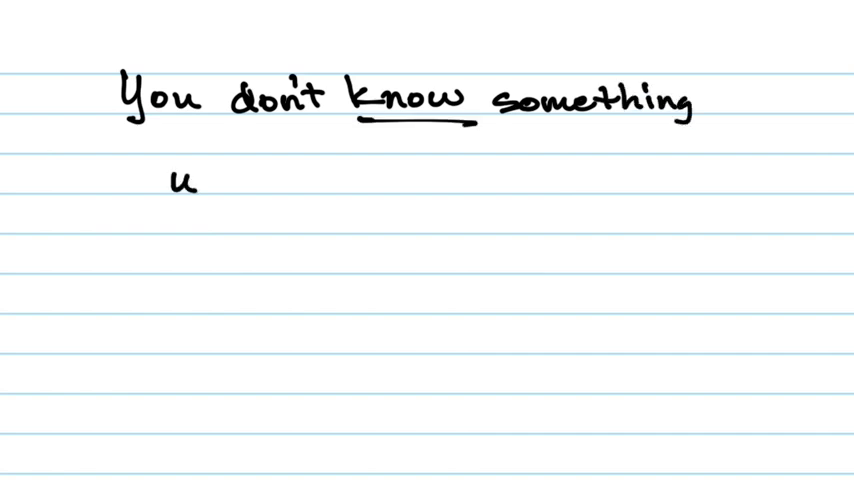
type("nless")
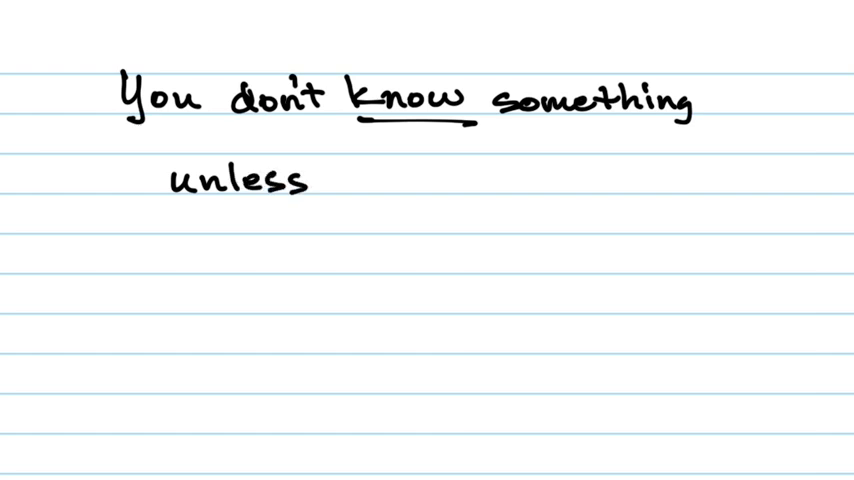
type("you can tel")
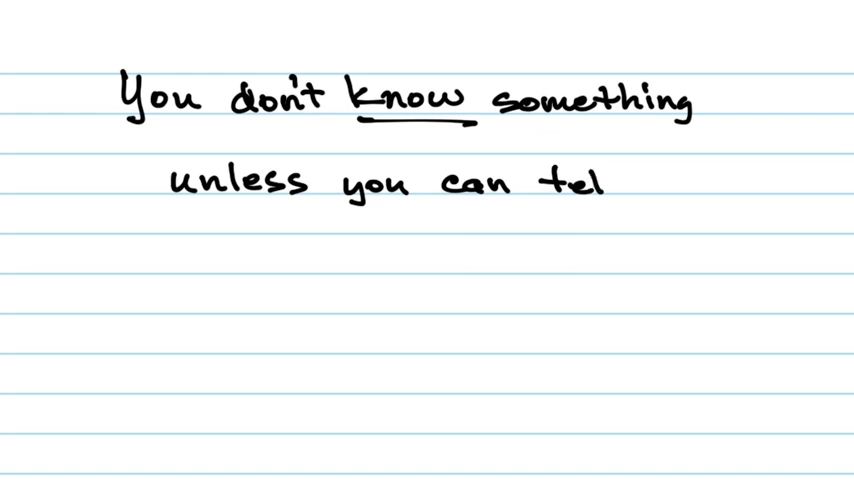
type("Someone else how to o")
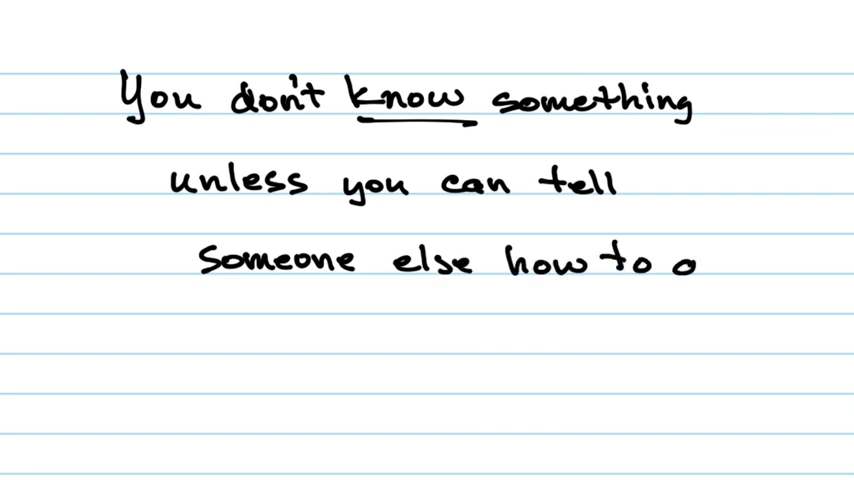
type("do it.")
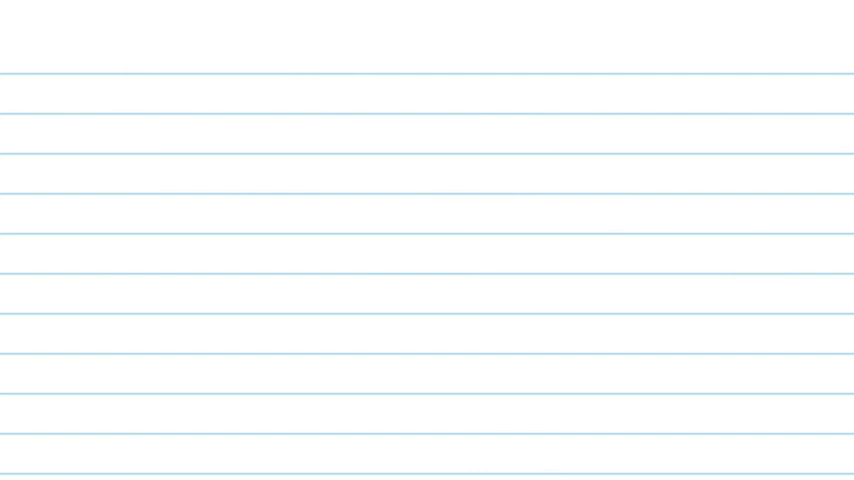
Step: Handwrite 'Only 4 operations' with add, subt, multiply and divide listed on separate lines
type("Only L")
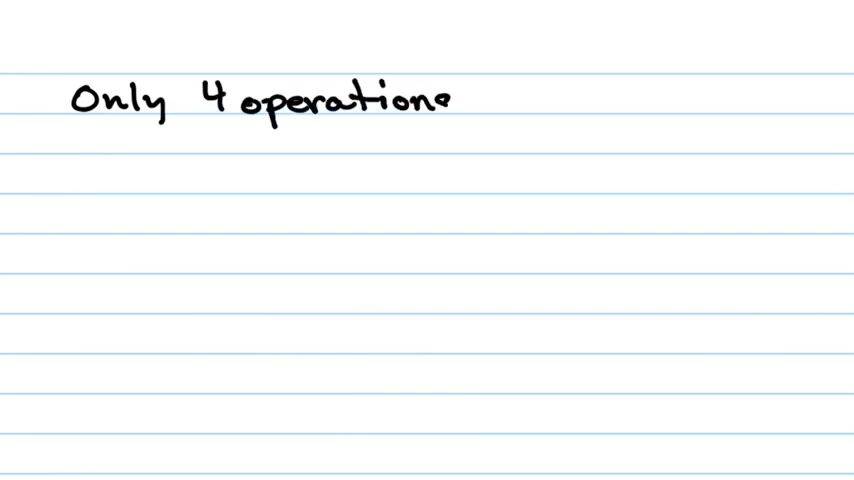
type("add")
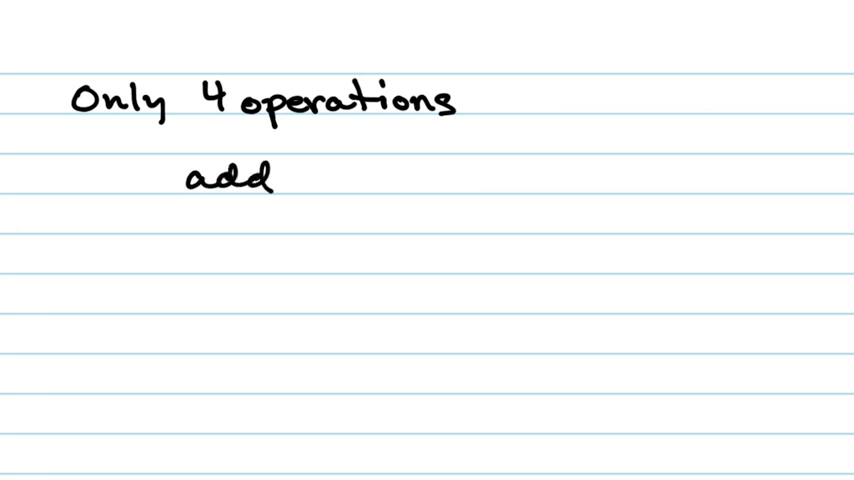
type("subt")
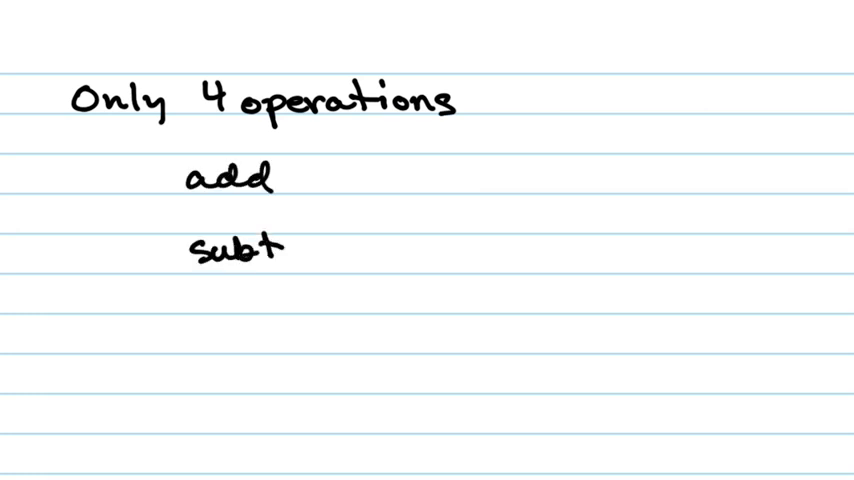
type("mul")
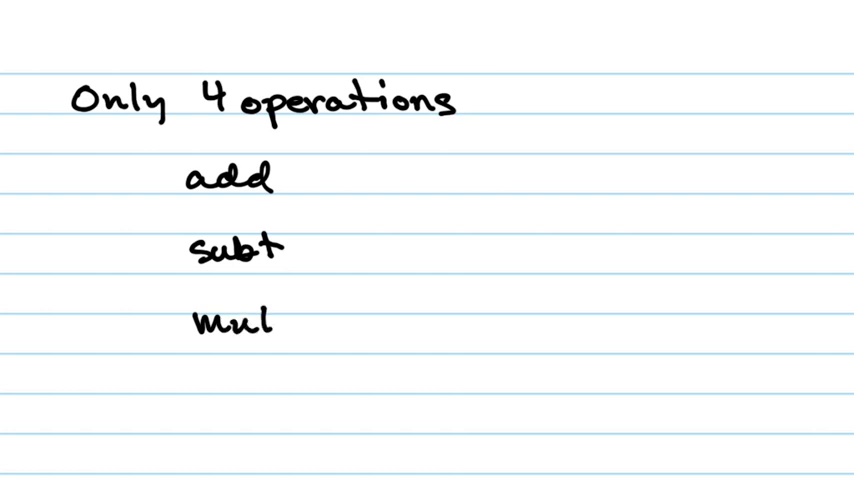
type("tip")
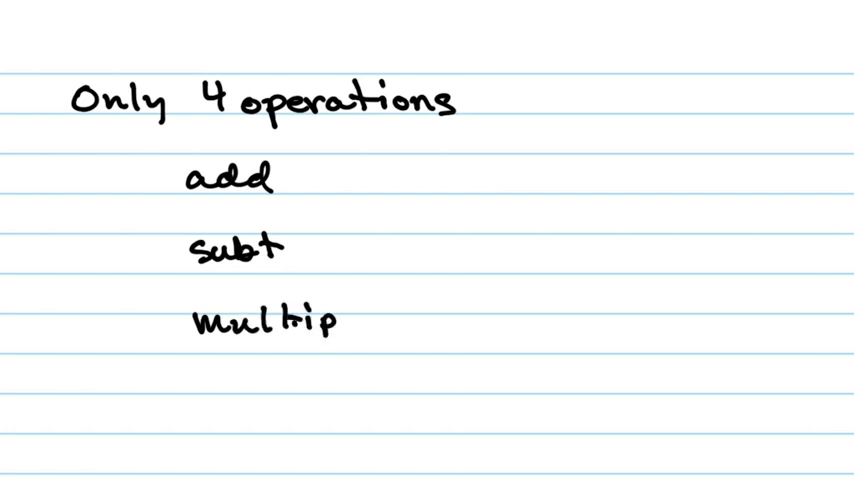
type("ly")
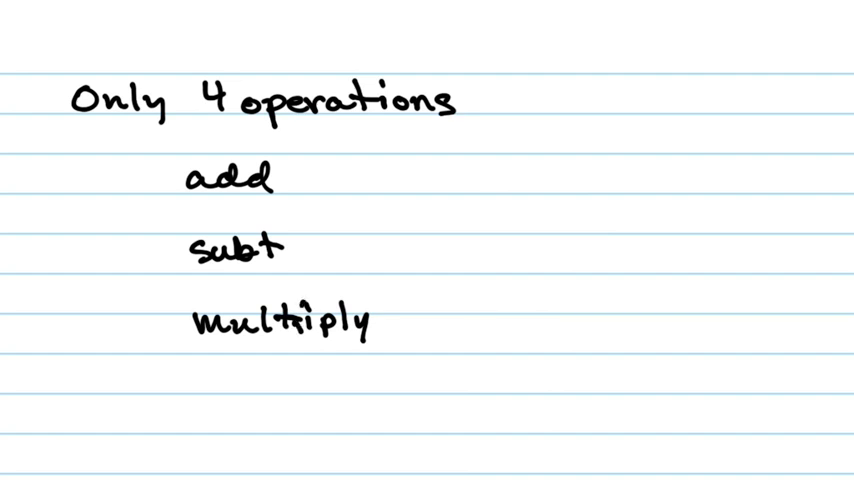
type("di")
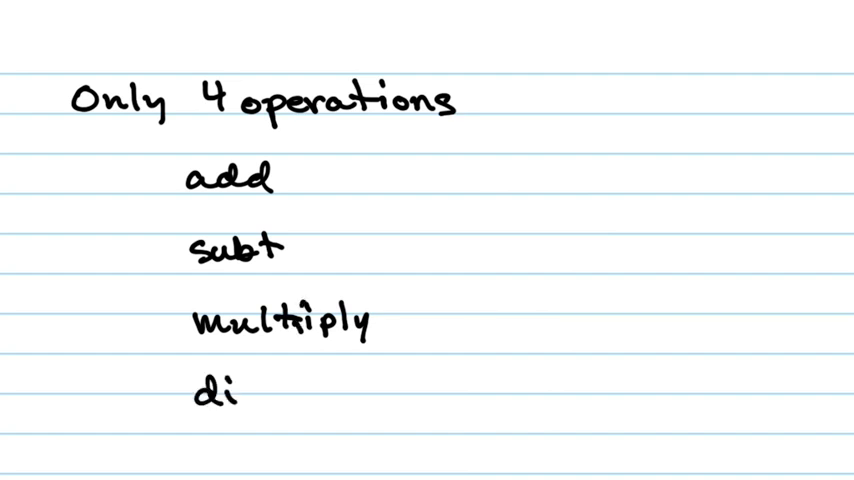
type("vide")
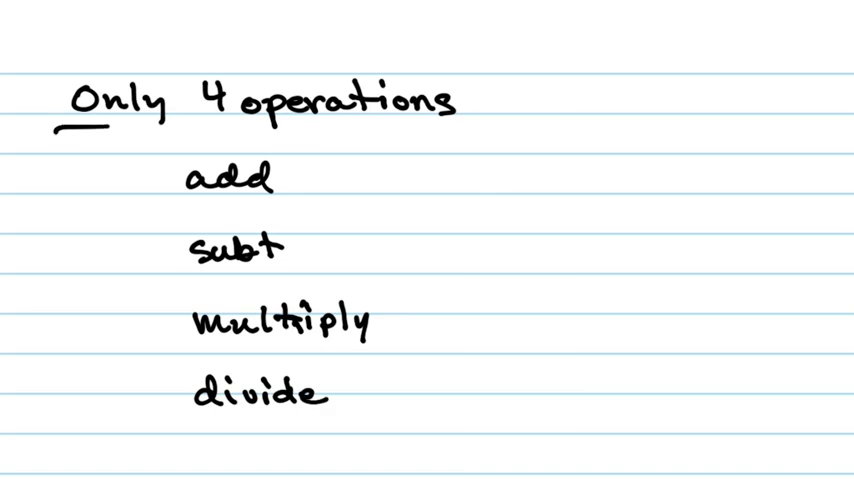
Step: Underline the heading and label the braced group of four operations 'Calcult.'
left_click_drag(104, 124, 450, 124)
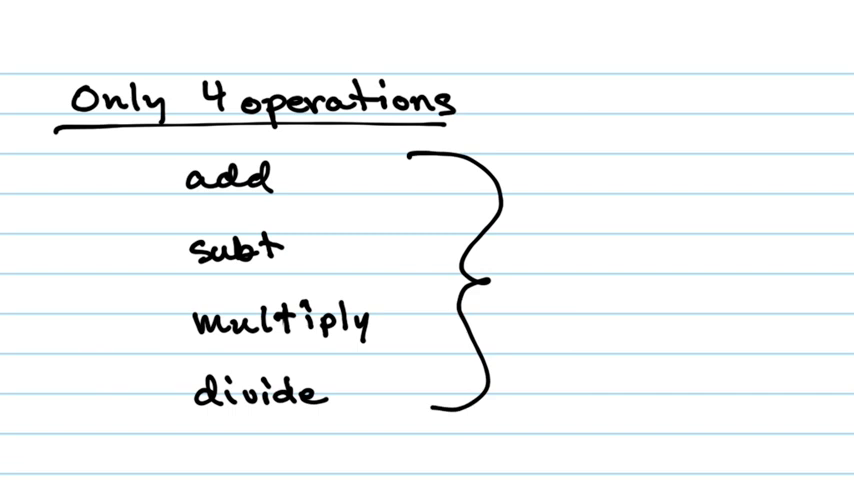
type("calcu")
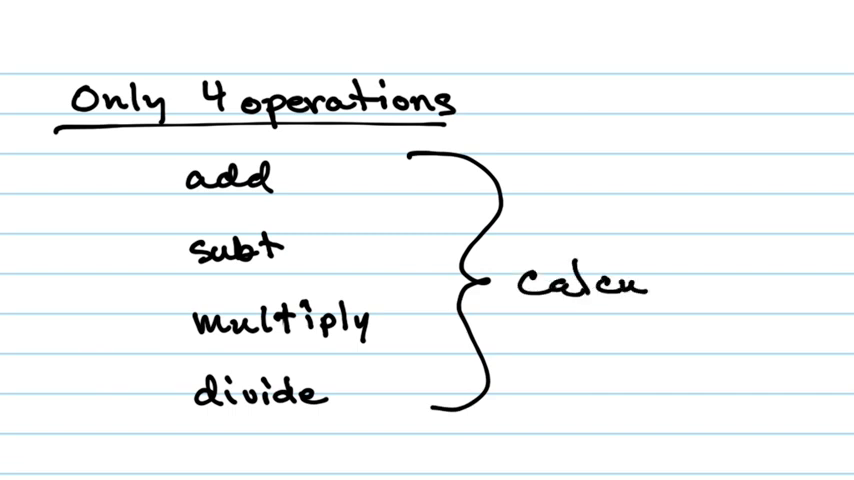
type("lt.")
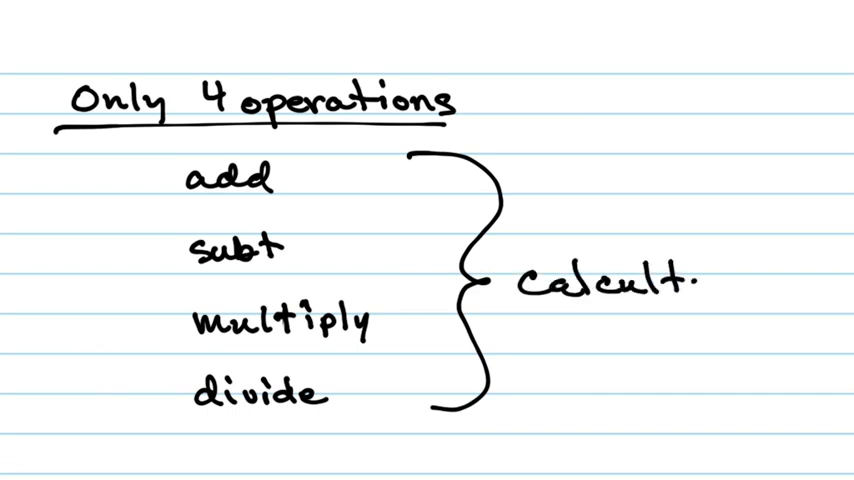